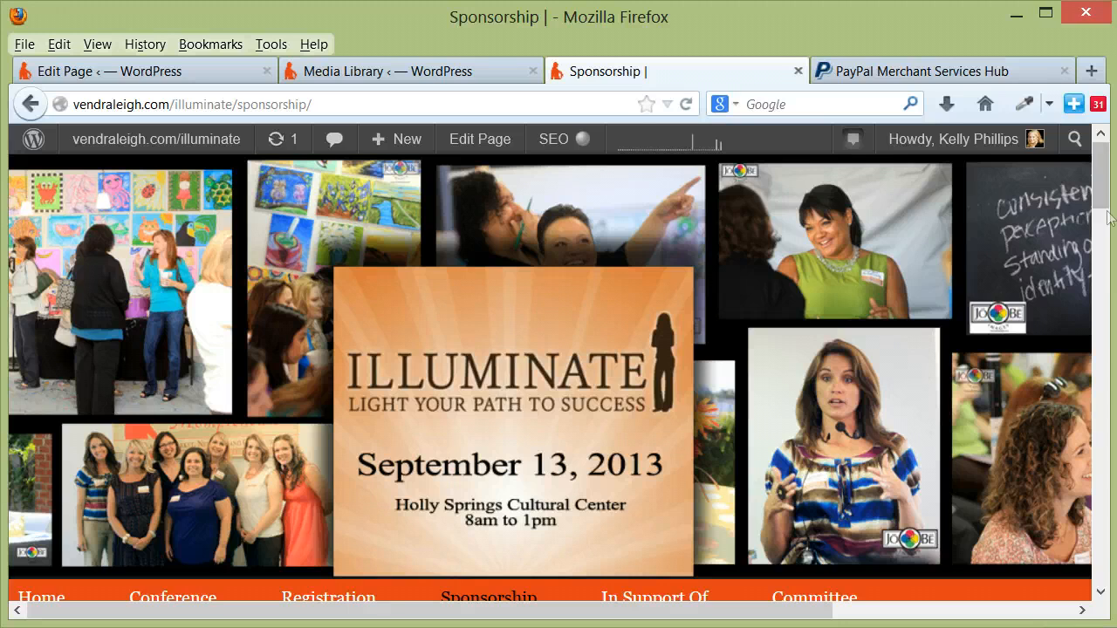
Step: Scroll the live Sponsorship page past Bronze and Silver down to the Gold Level $100 package
scroll(down, 3)
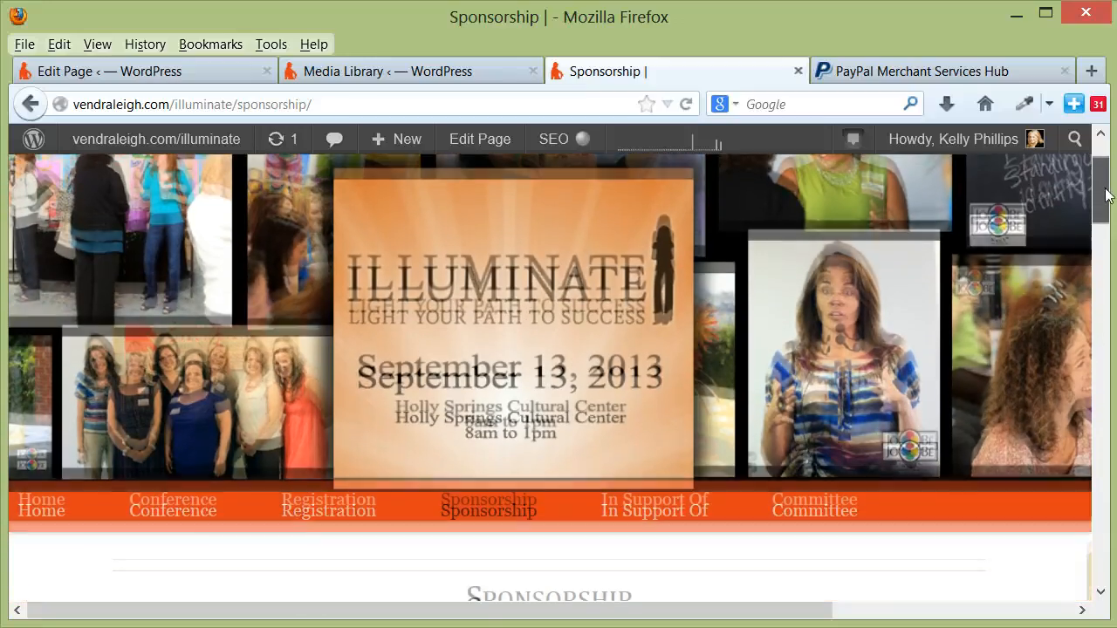
scroll(down, 3)
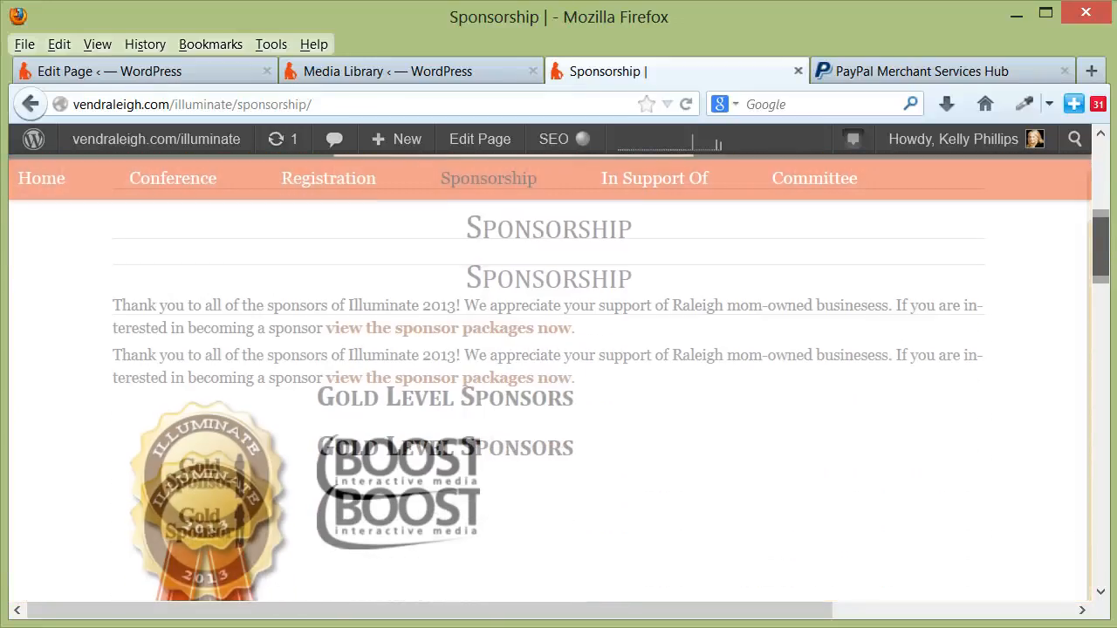
scroll(down, 3)
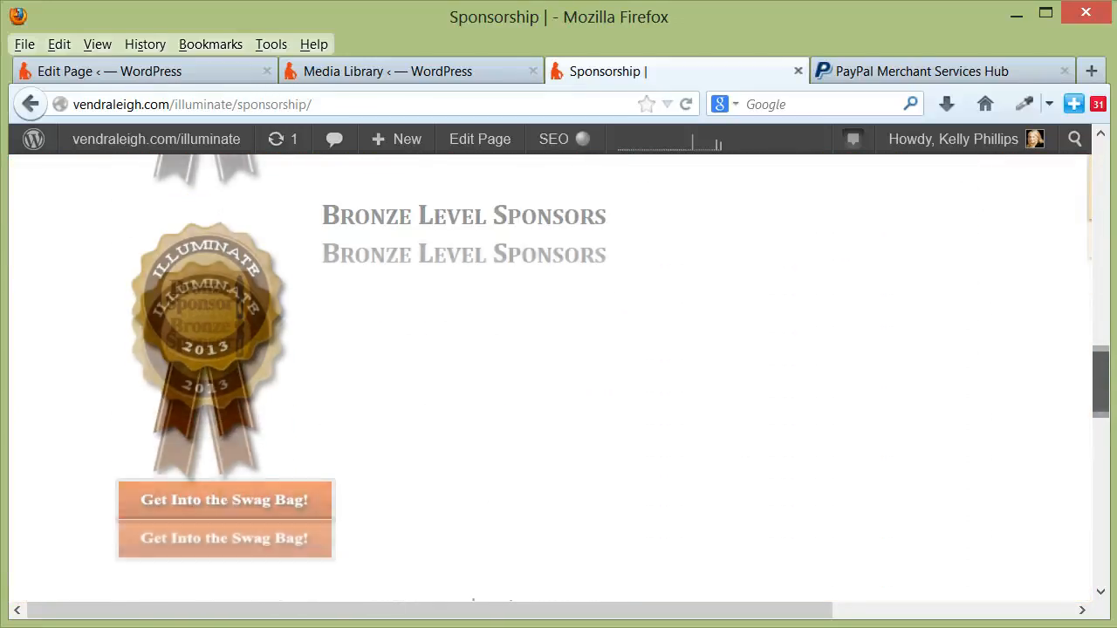
scroll(down, 3)
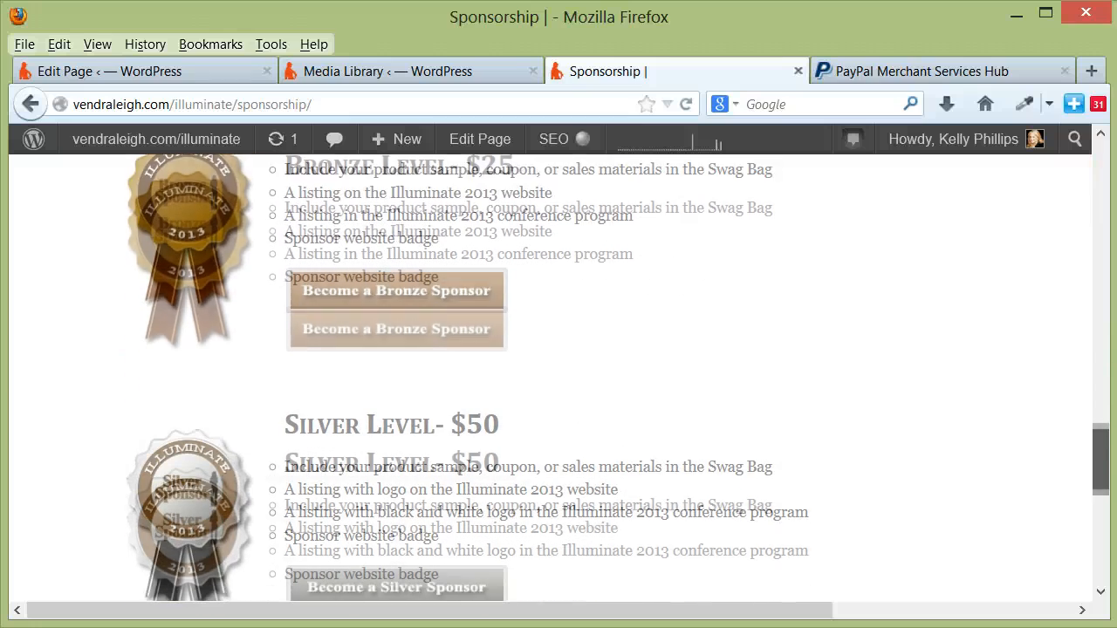
scroll(down, 3)
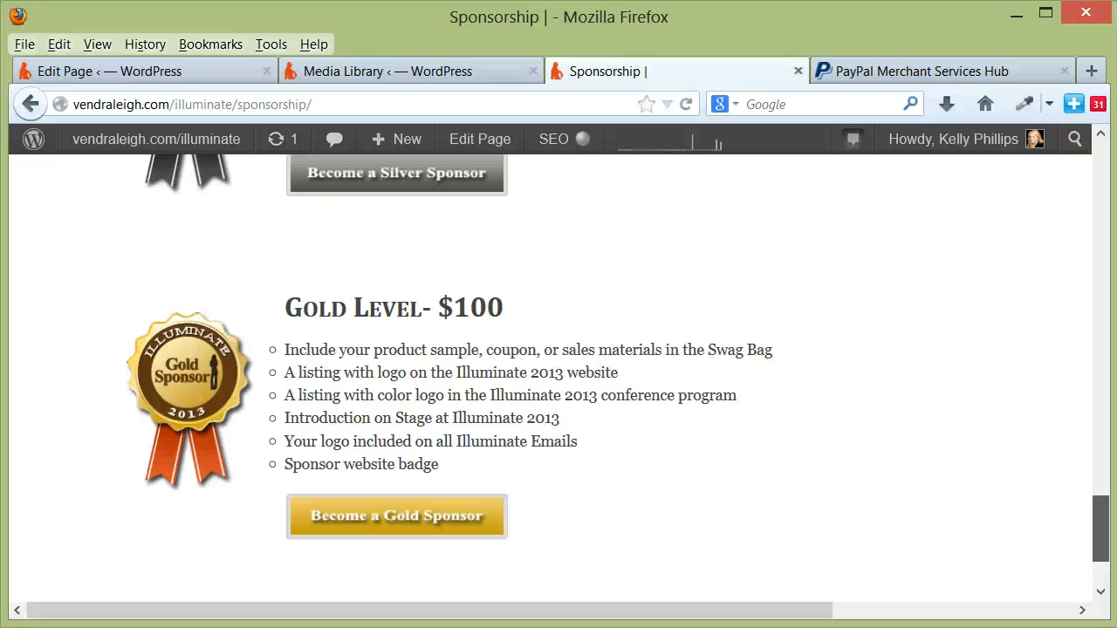
scroll(down, 3)
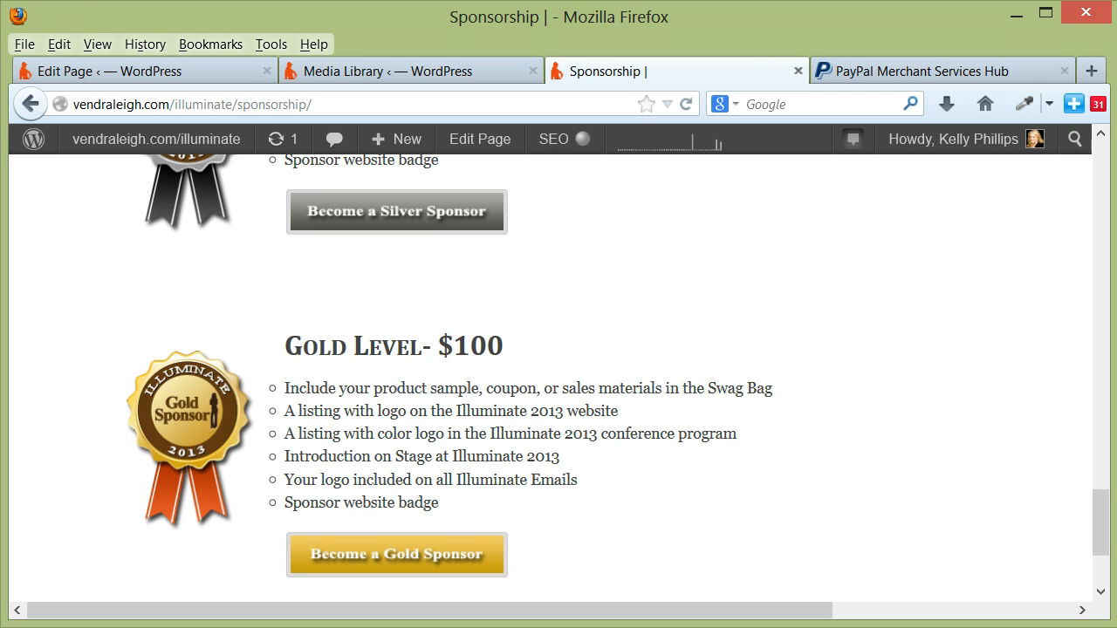
Step: In the Media Library, reach the gold-btn image's Edit Media page and select its File URL field
click(384, 70)
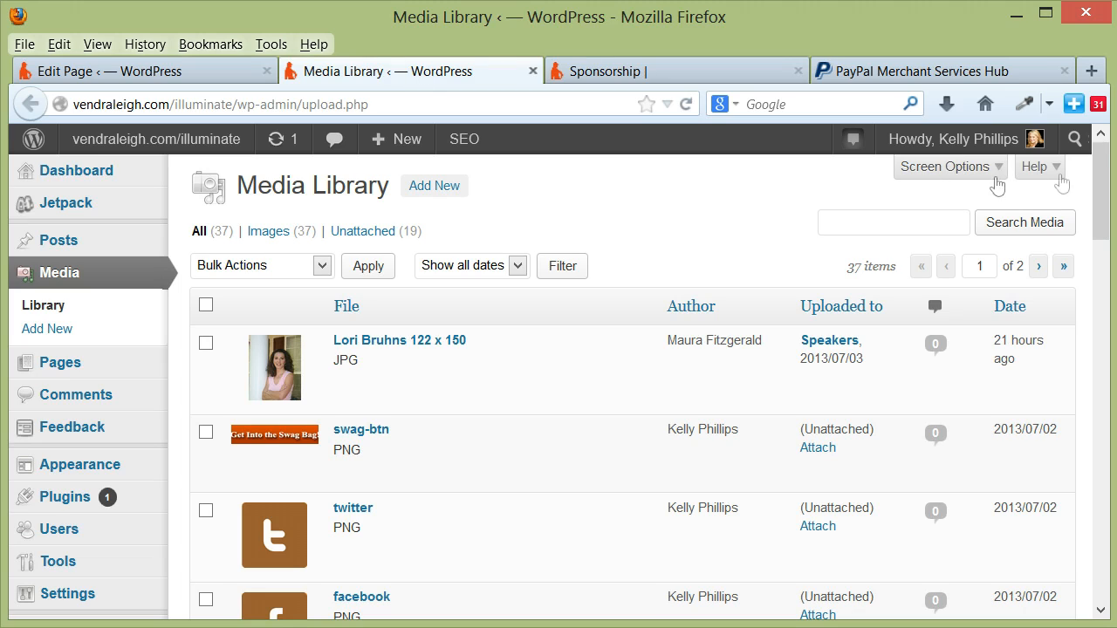
scroll(down, 3)
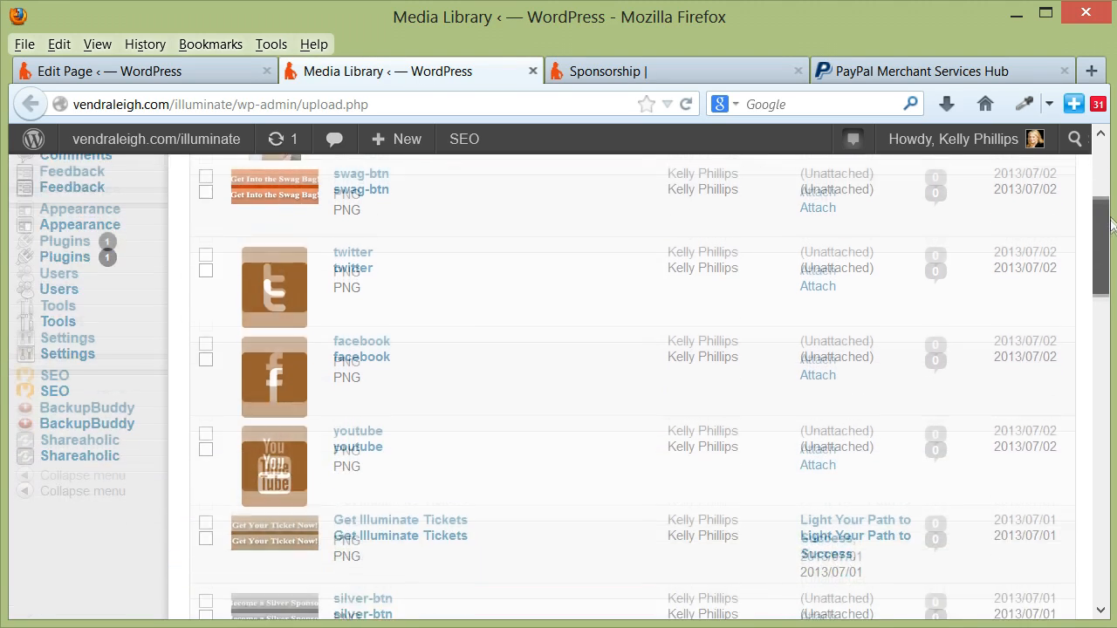
scroll(down, 3)
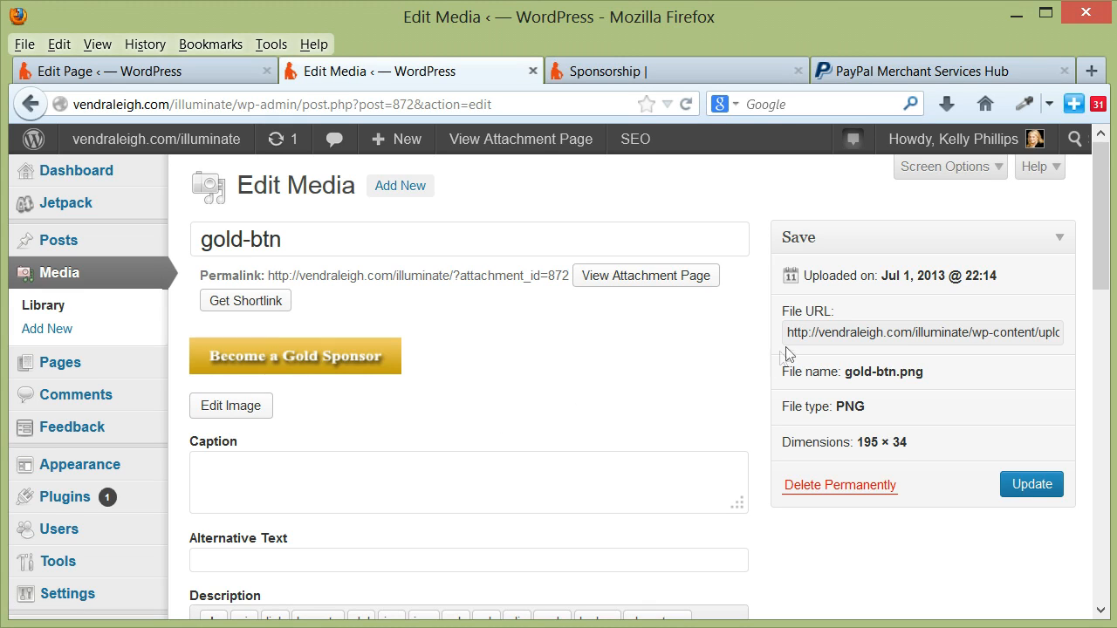
mouse_move(845, 316)
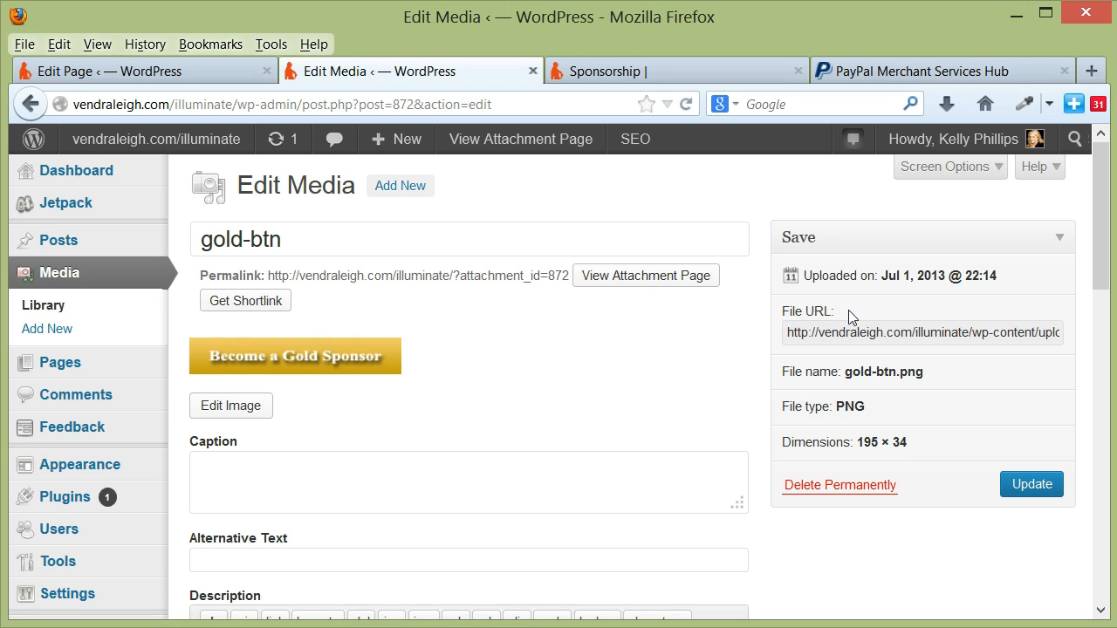
click(922, 331)
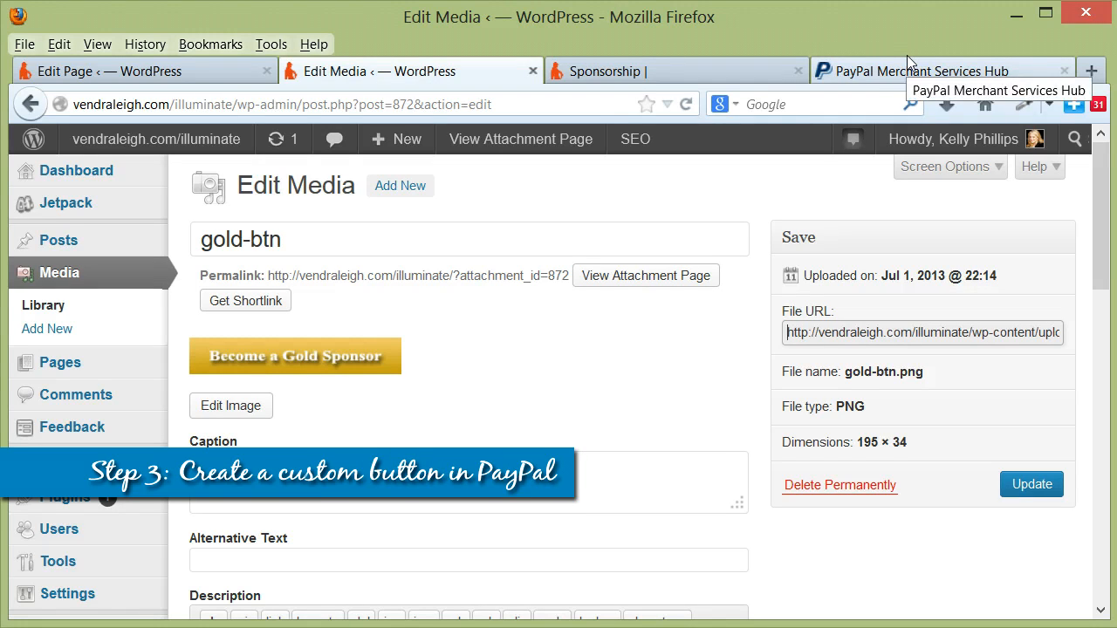
Step: From PayPal merchant services, start creating a new payment button, reaching step 1 of the form
click(934, 69)
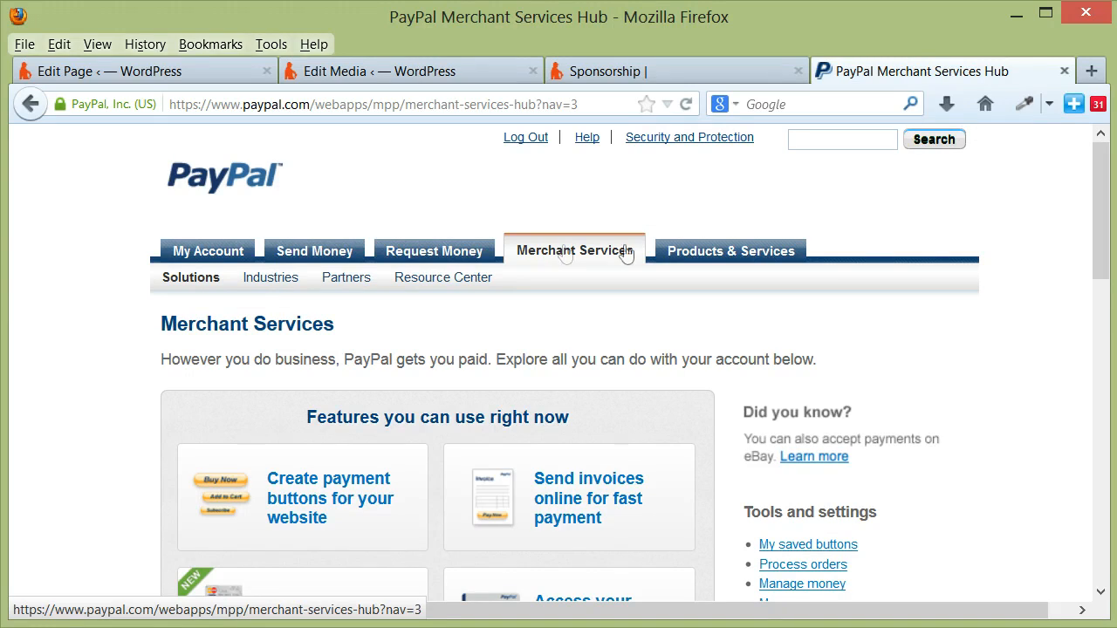
mouse_move(541, 258)
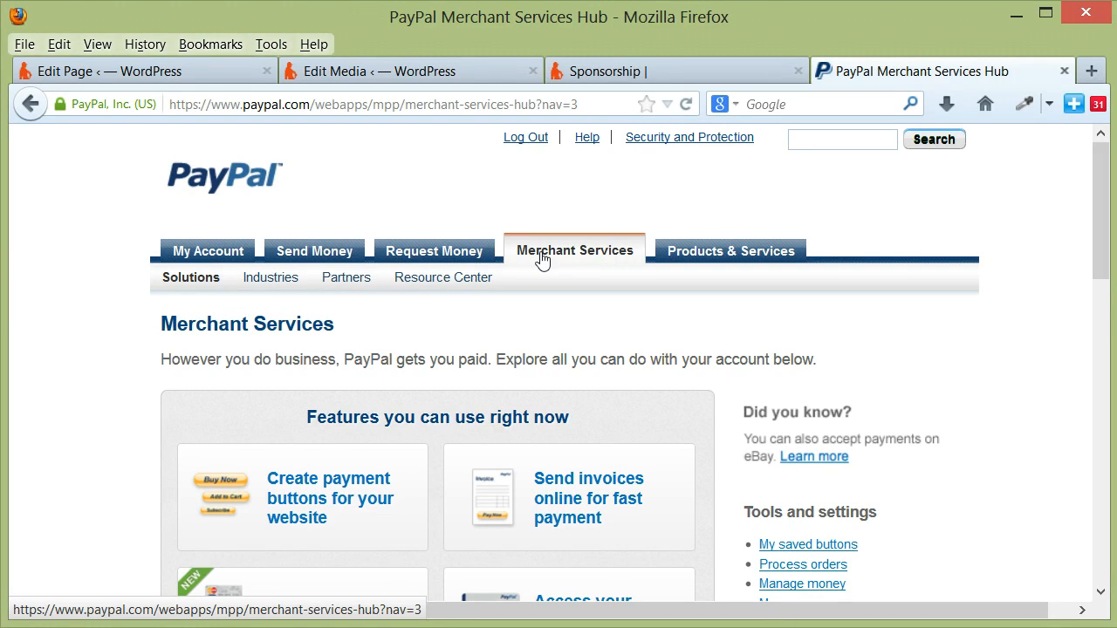
mouse_move(331, 440)
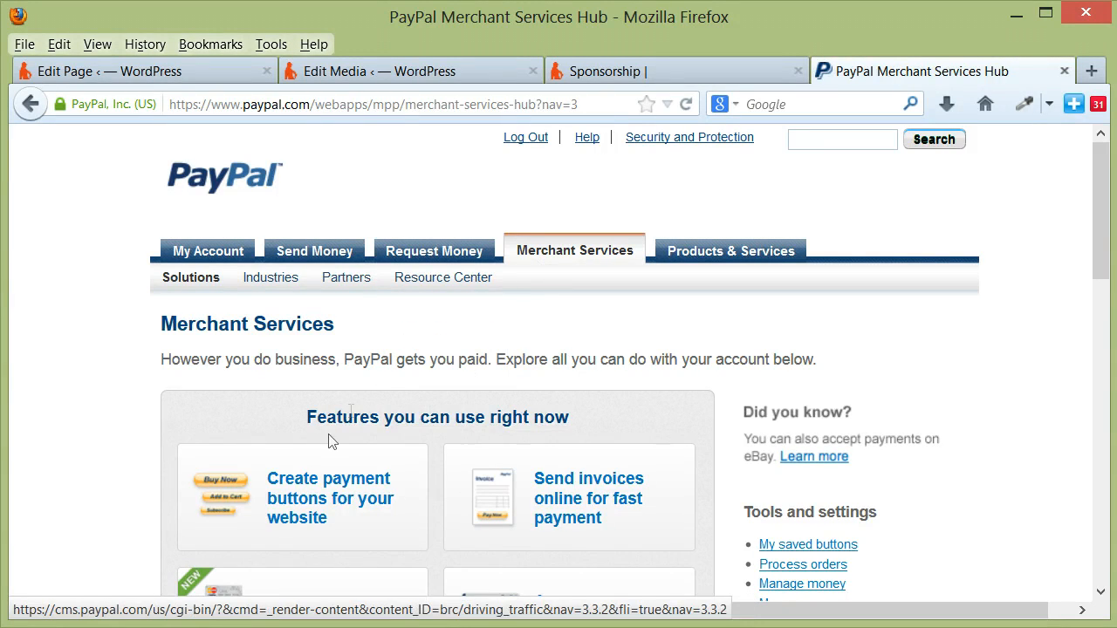
mouse_move(188, 485)
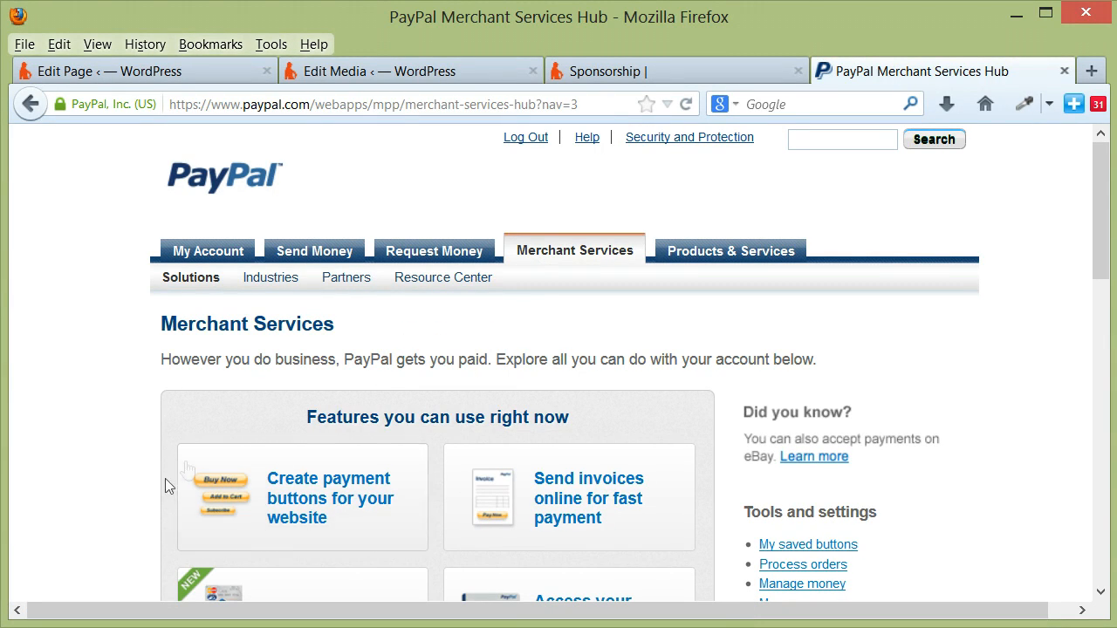
mouse_move(322, 504)
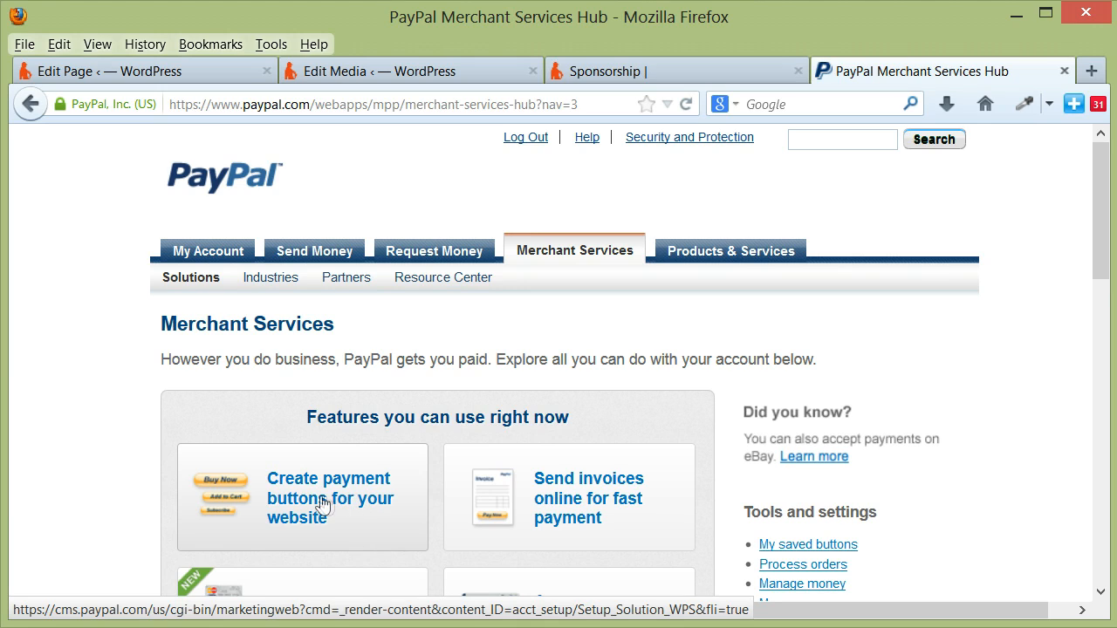
click(328, 498)
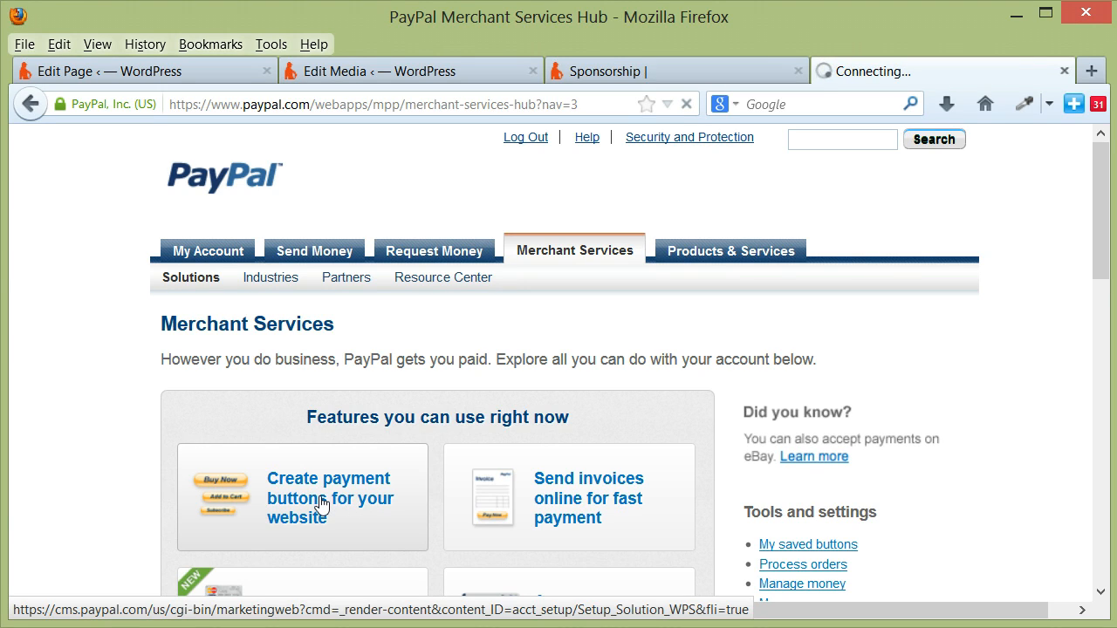
click(328, 497)
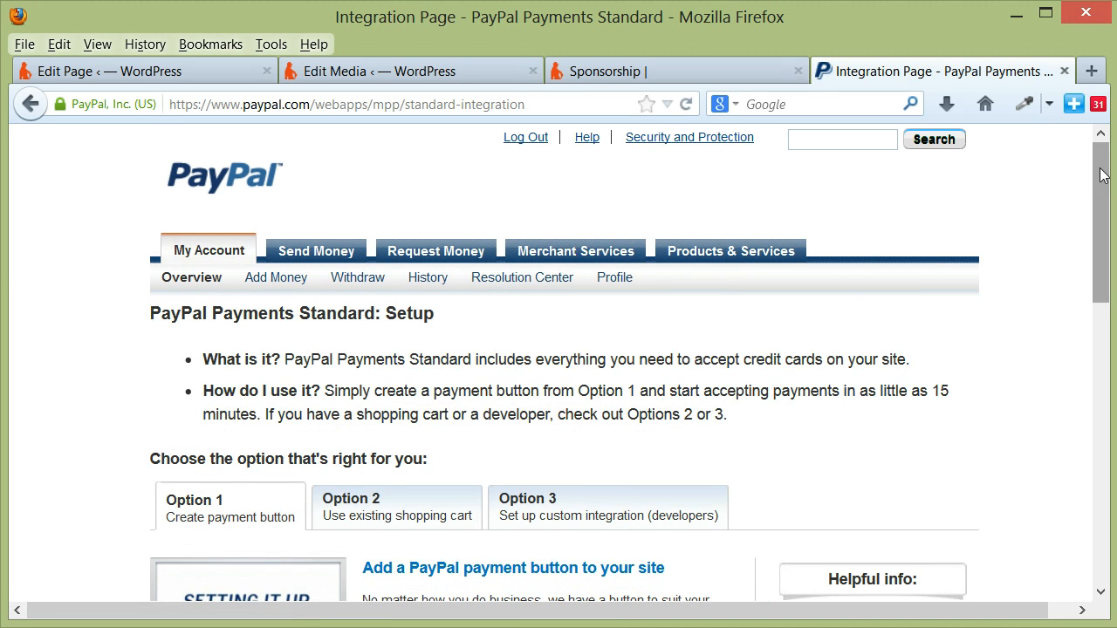
scroll(down, 3)
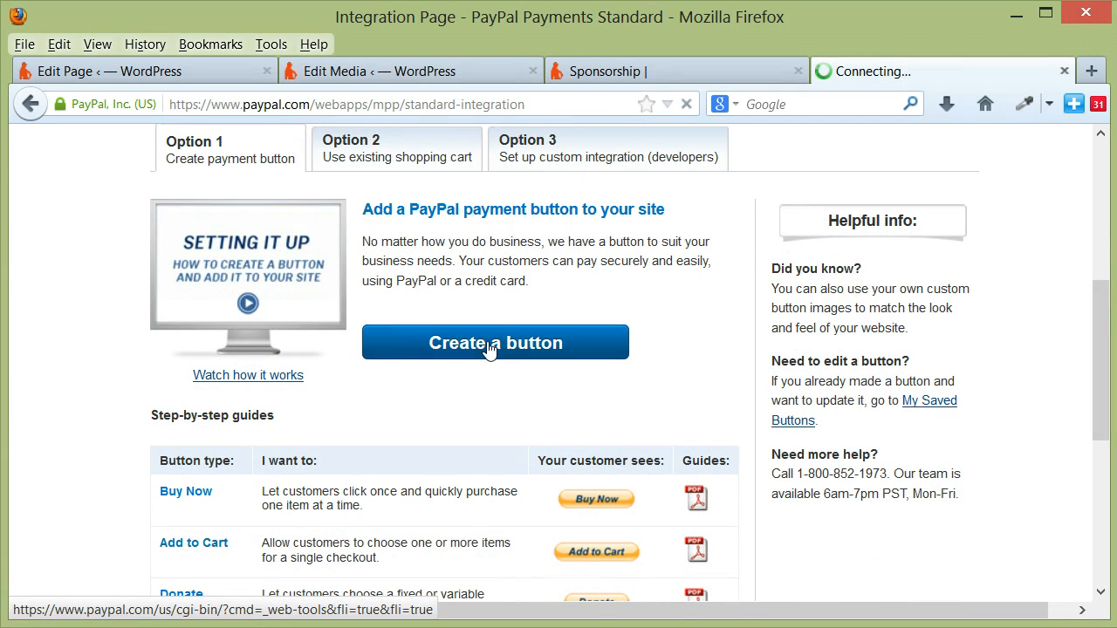
click(495, 342)
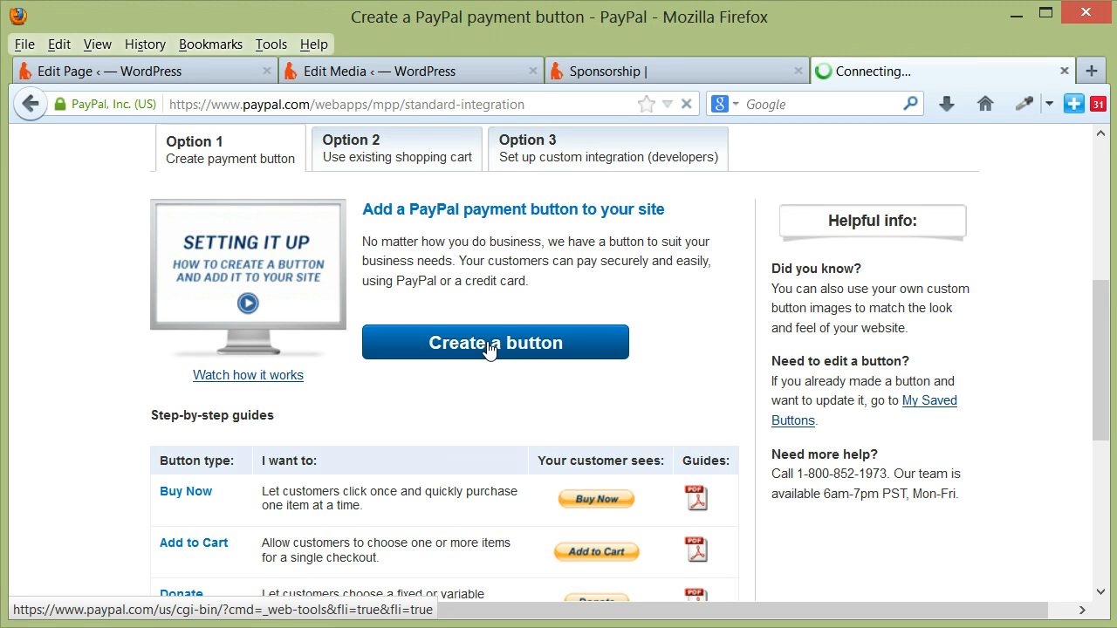
click(496, 342)
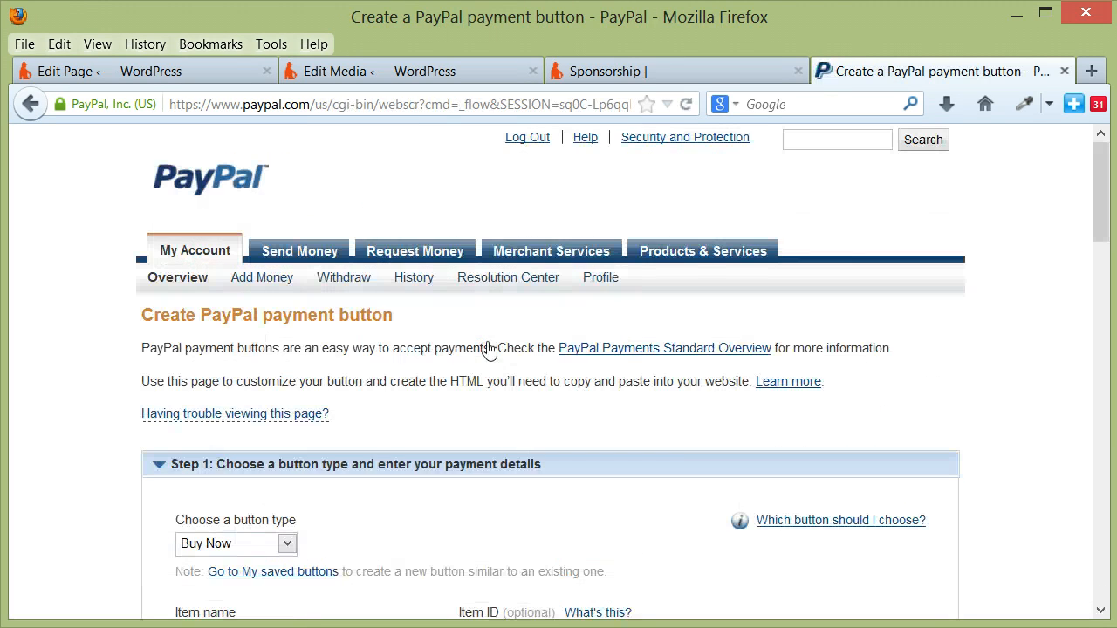
scroll(down, 3)
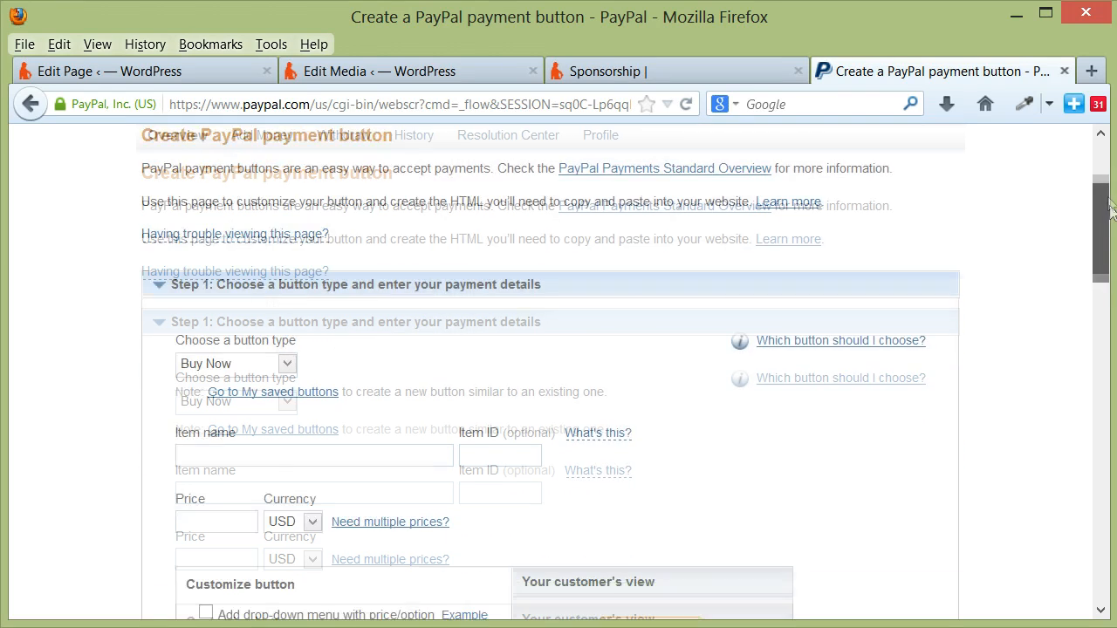
click(286, 245)
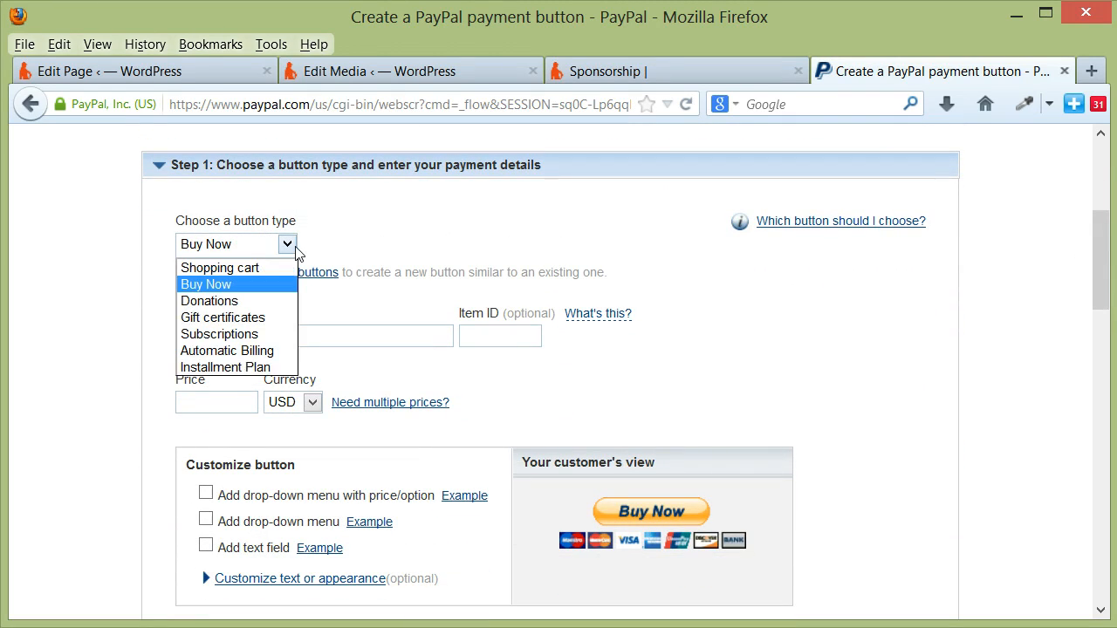
mouse_move(289, 294)
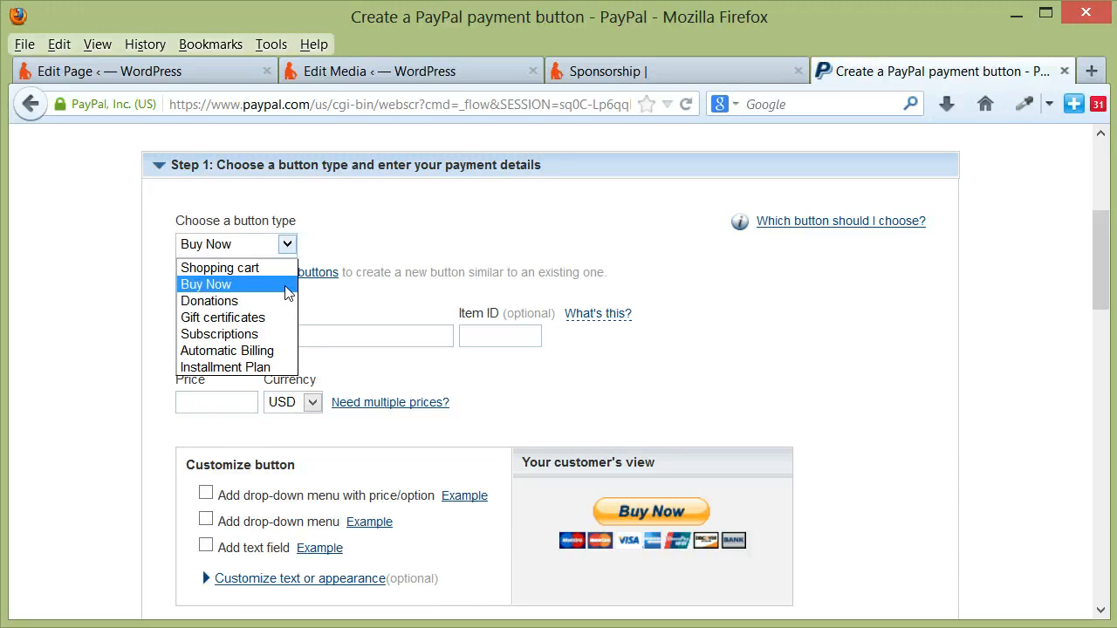
mouse_move(209, 300)
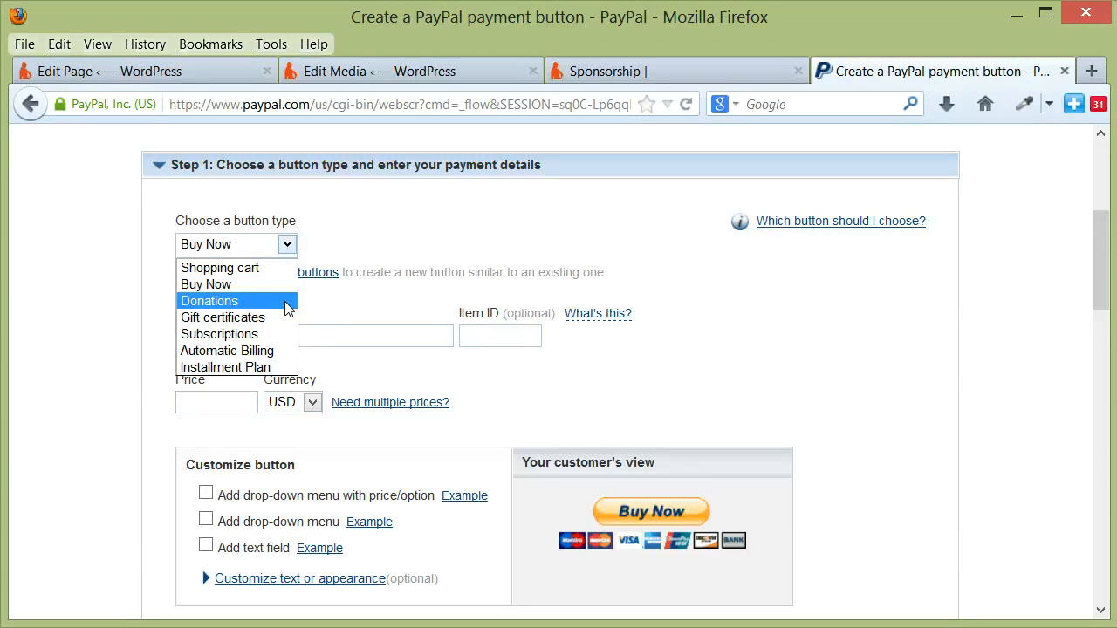
mouse_move(223, 318)
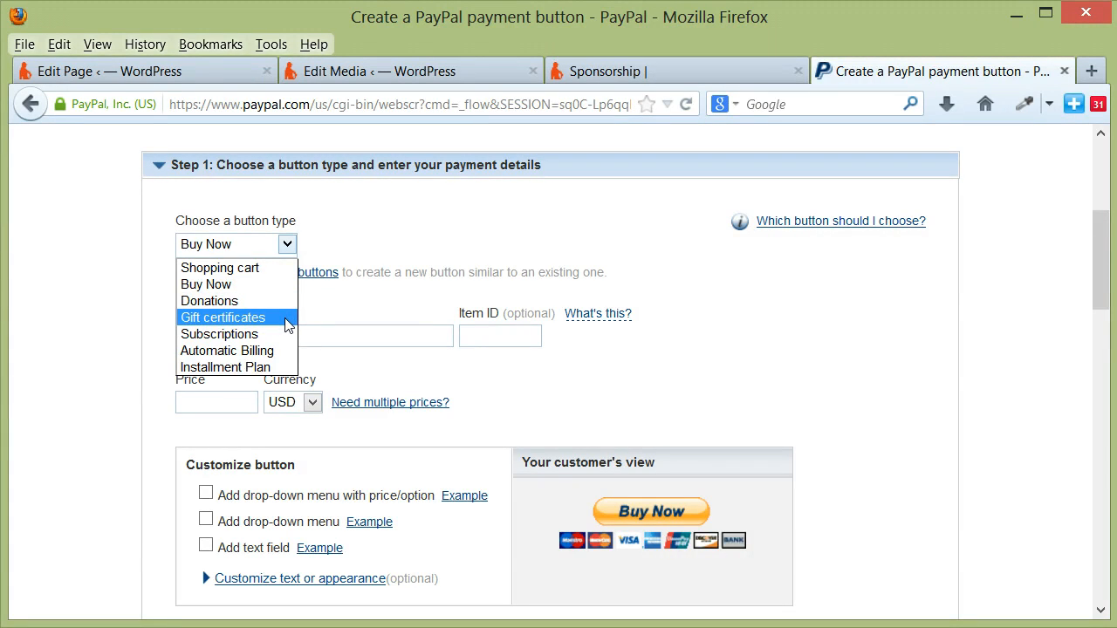
mouse_move(220, 335)
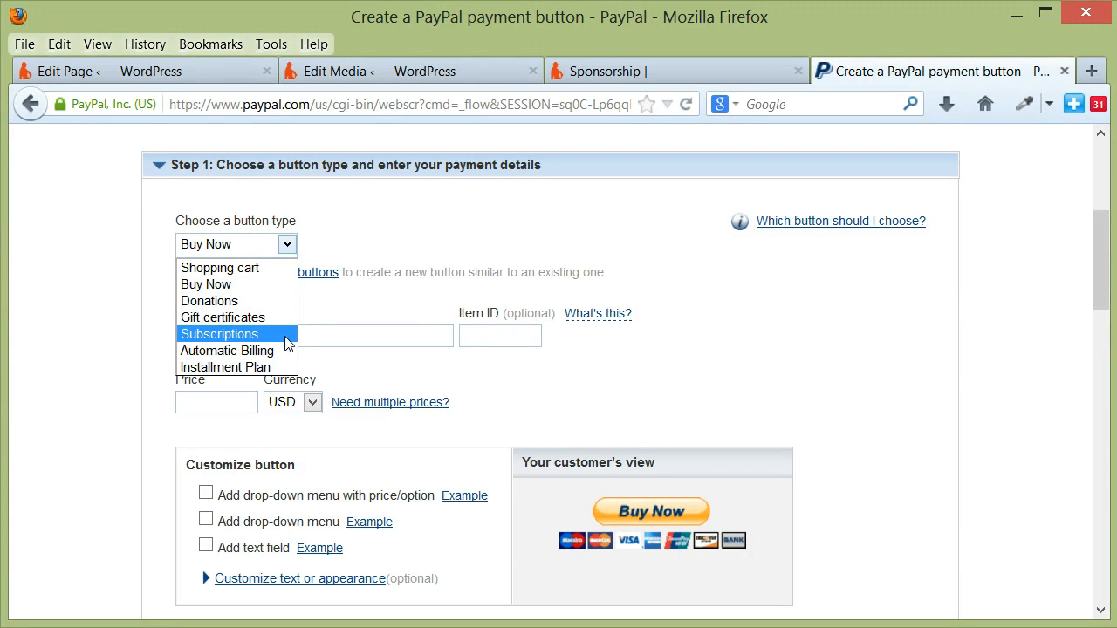
mouse_move(226, 349)
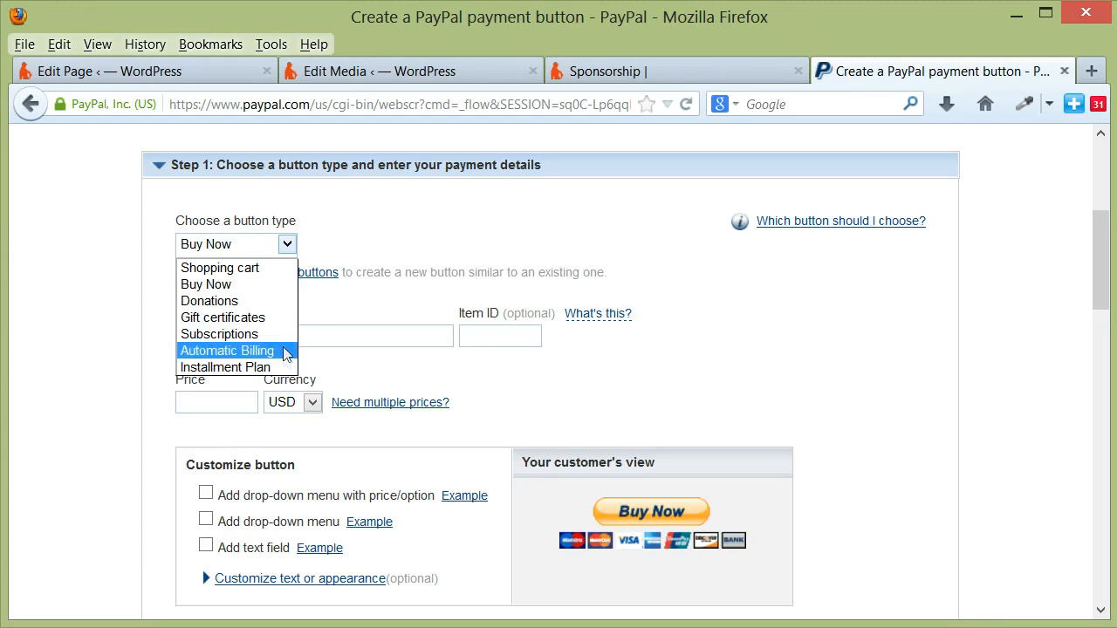
mouse_move(206, 283)
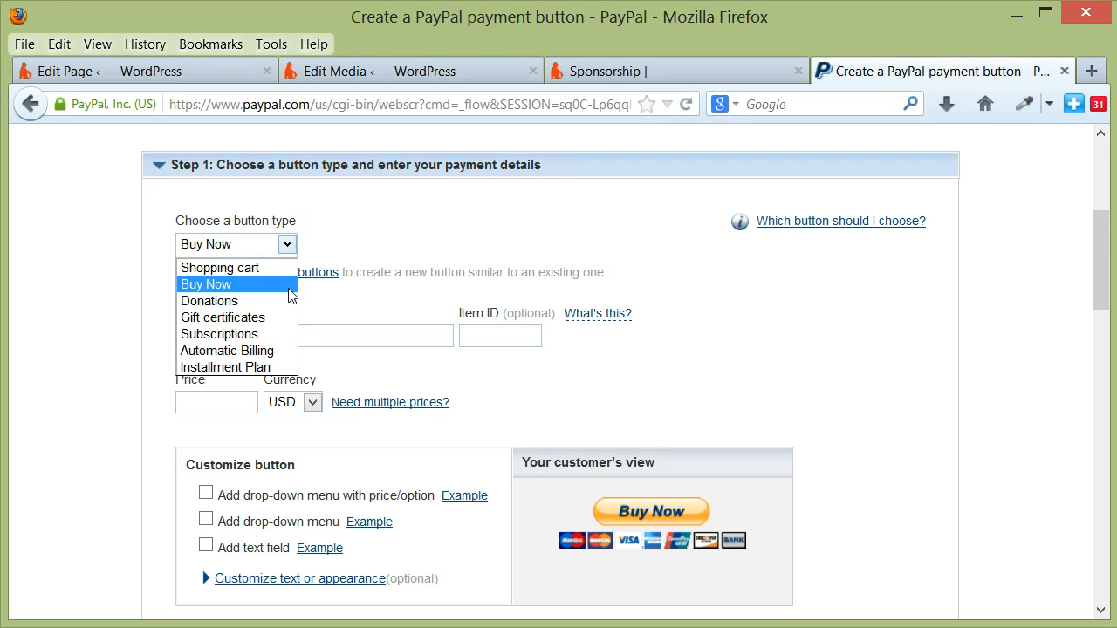
click(206, 283)
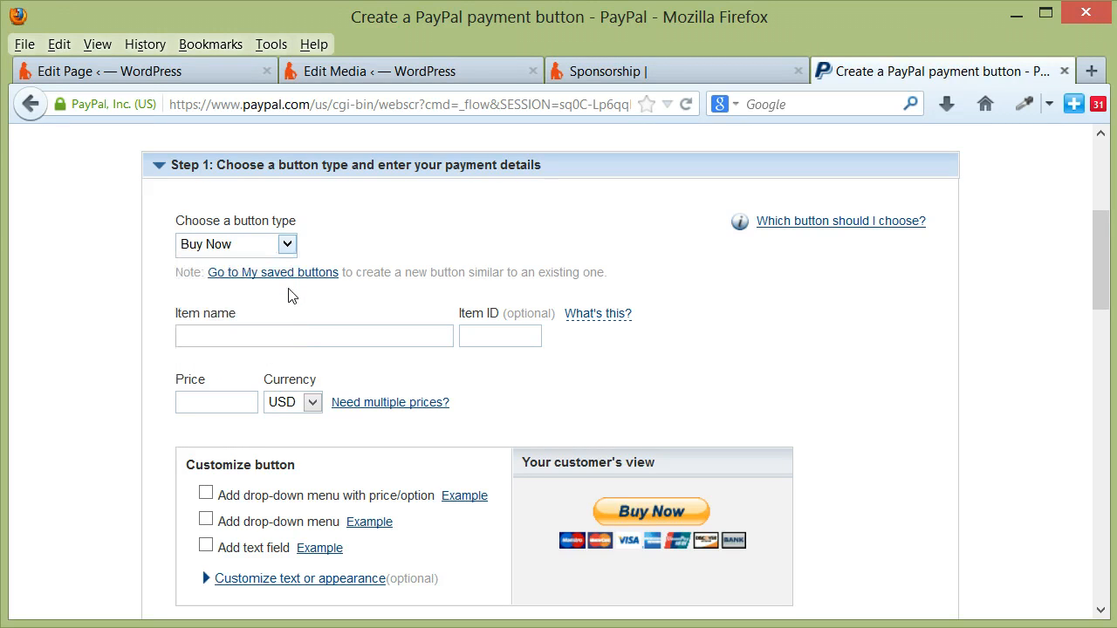
Step: Name the item Gold Level Sponsorship, fill its item ID, and set the price to 100.00 USD
click(314, 335)
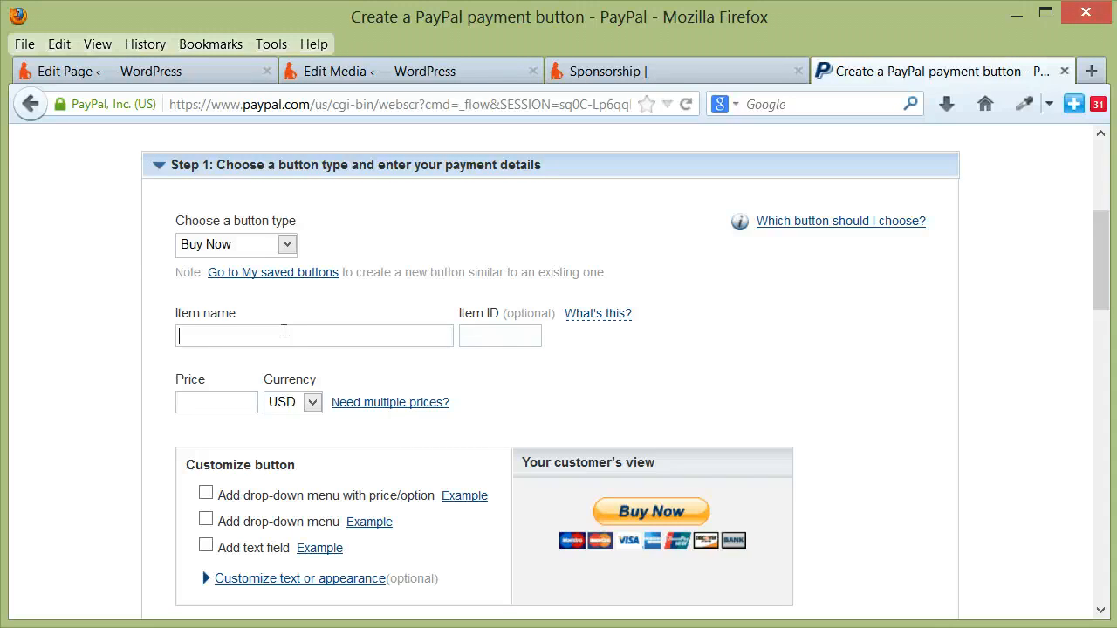
text(Gold Level Sponsorship)
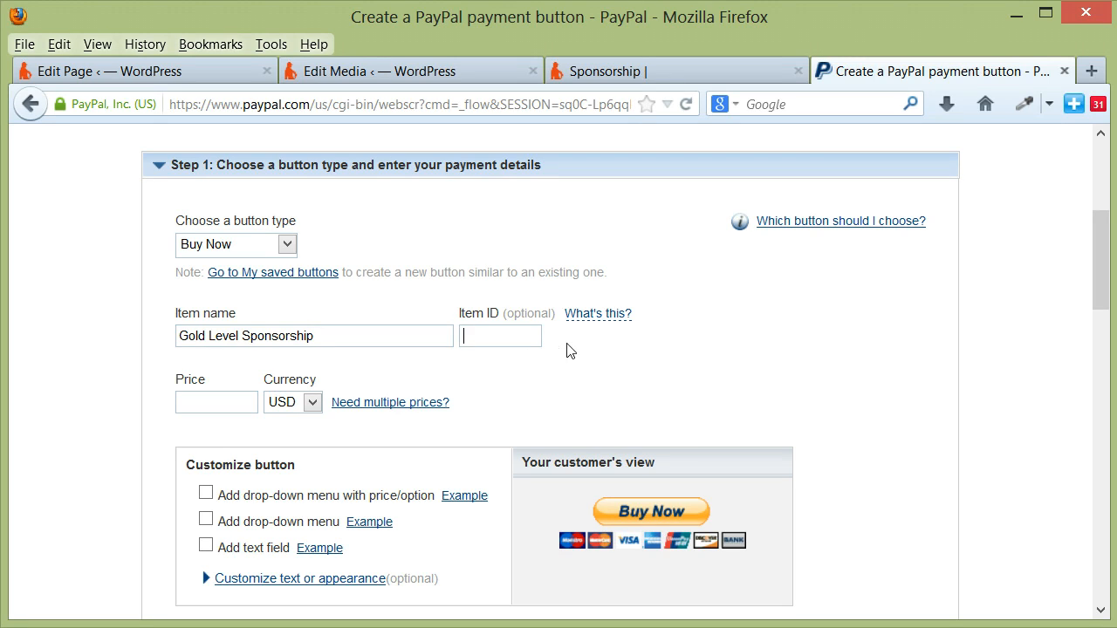
text(g)
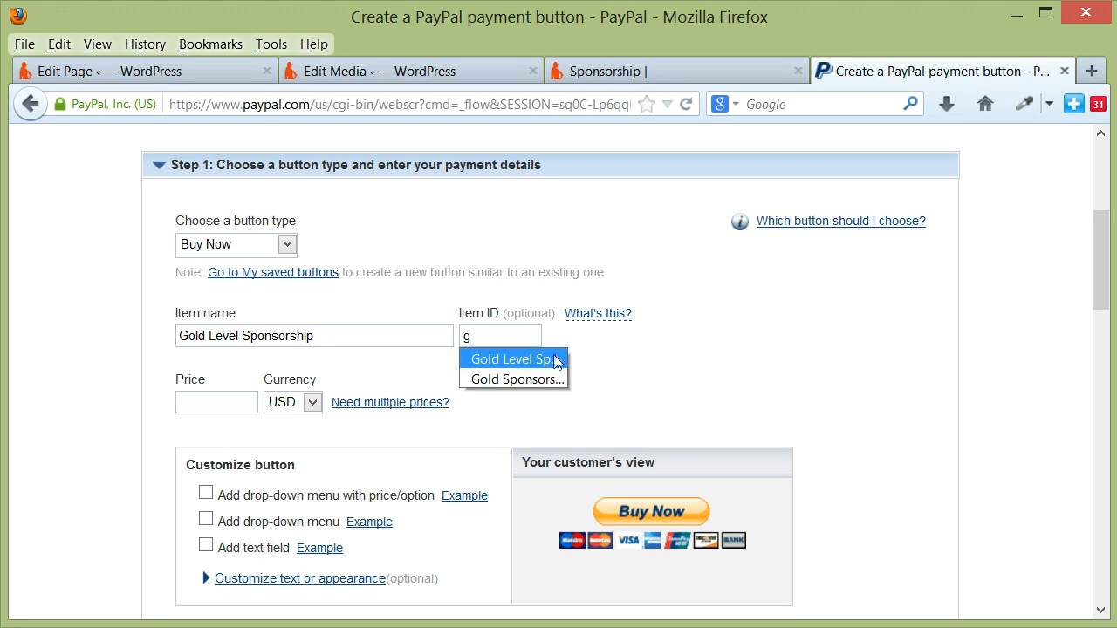
click(513, 359)
text(100)
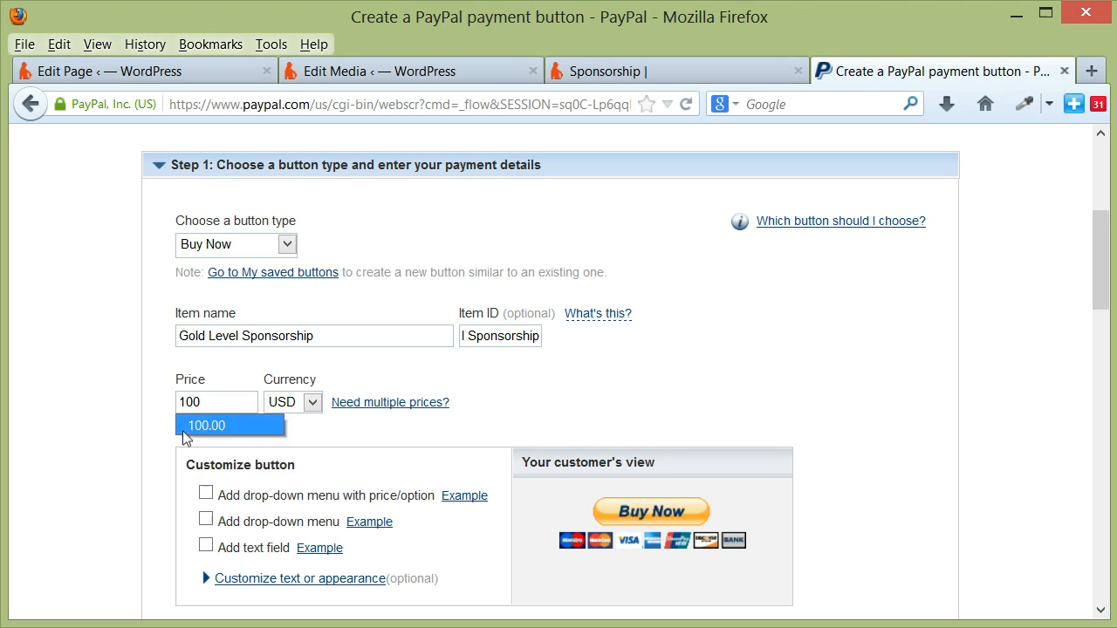
click(230, 425)
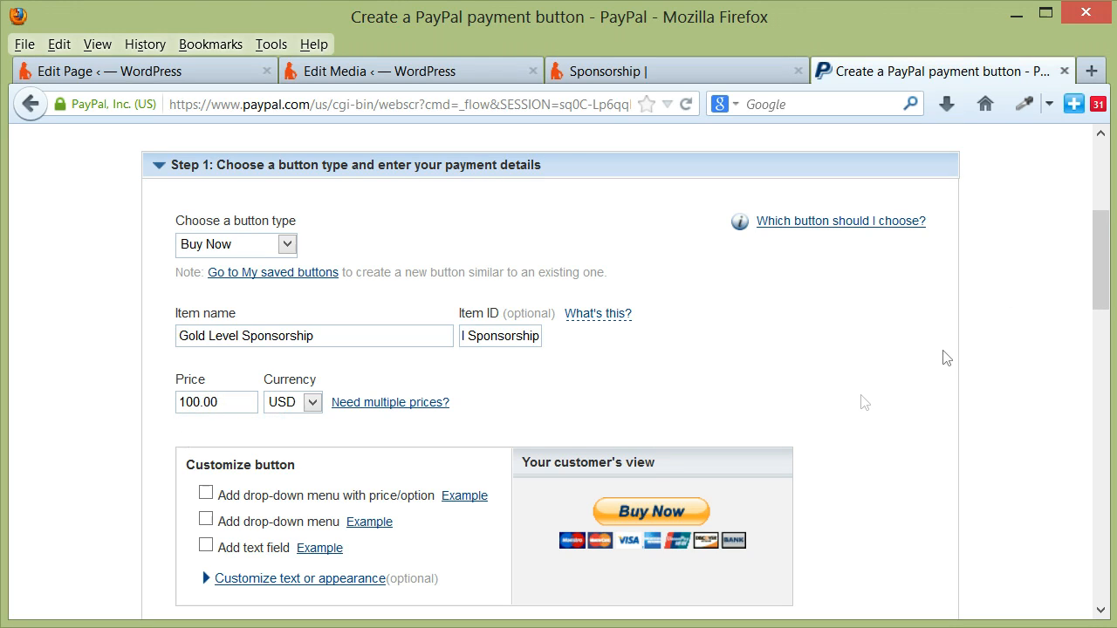
scroll(down, 3)
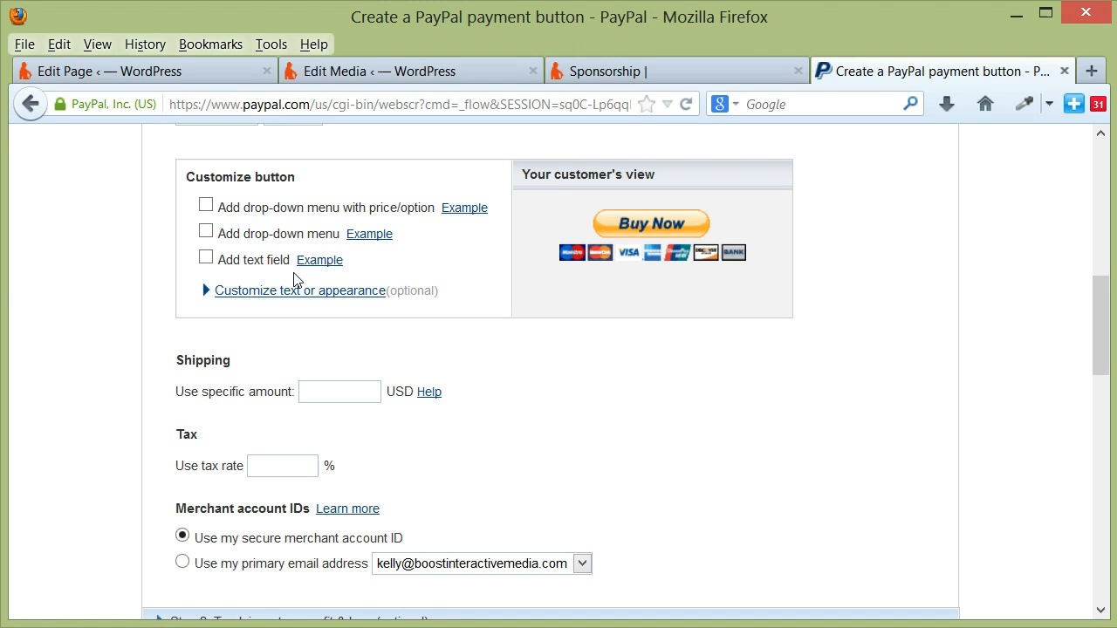
mouse_move(281, 281)
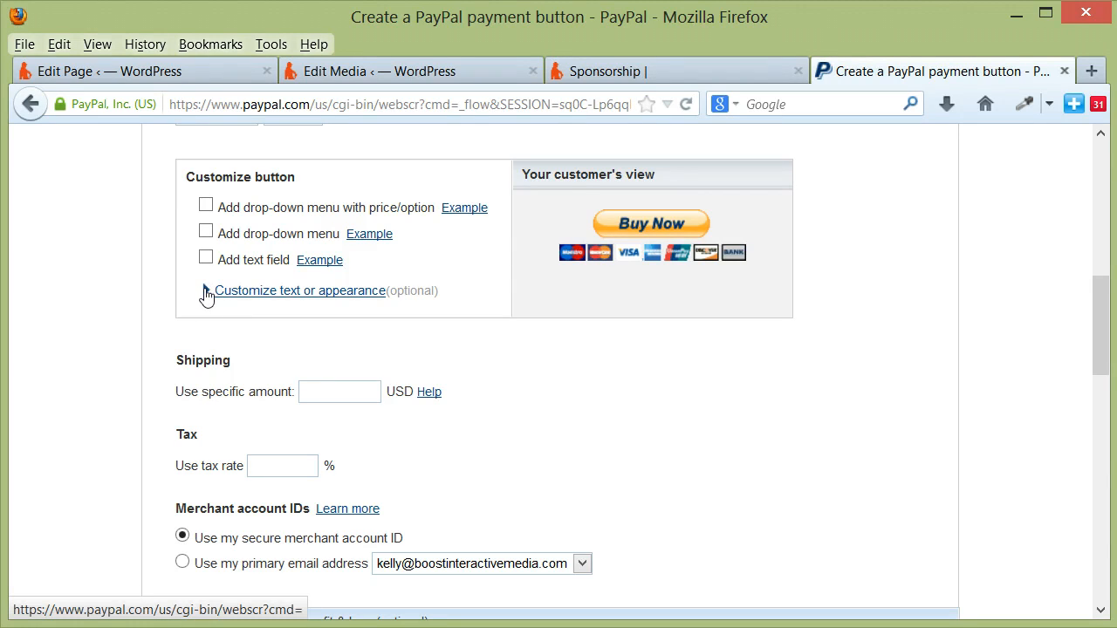
Step: Under Customize text or appearance, choose 'Use your own button image' with an empty address
click(192, 290)
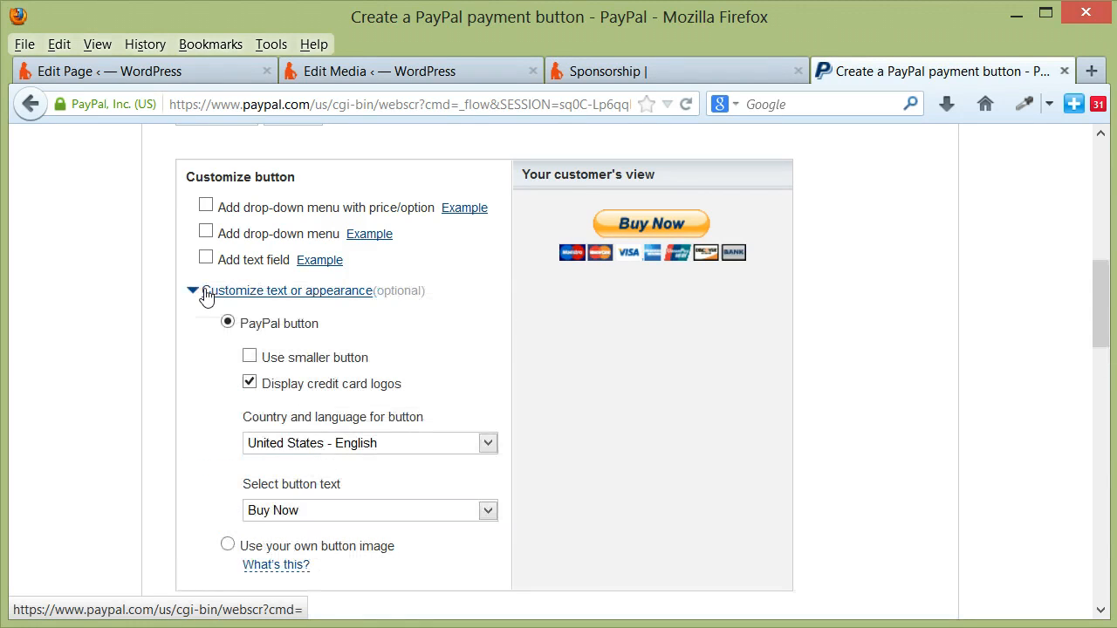
scroll(down, 3)
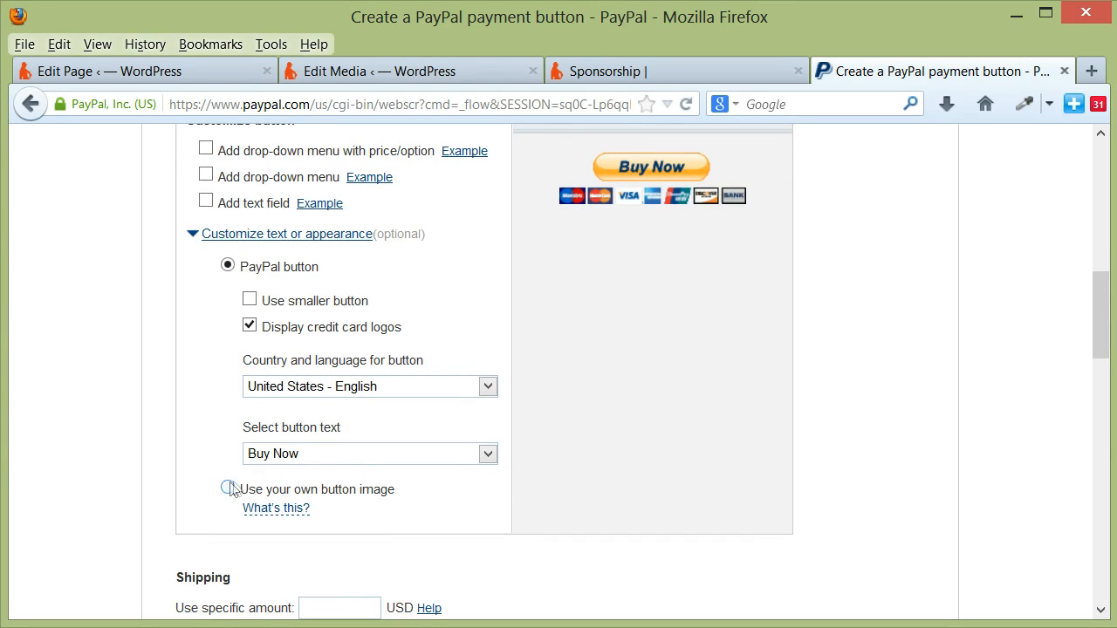
click(227, 489)
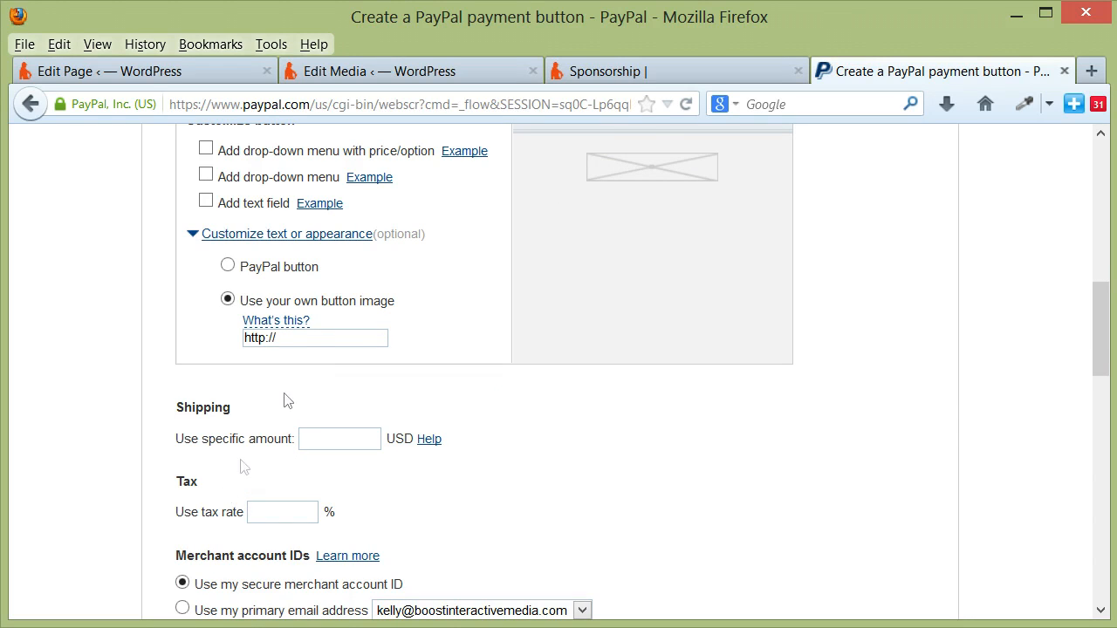
click(314, 339)
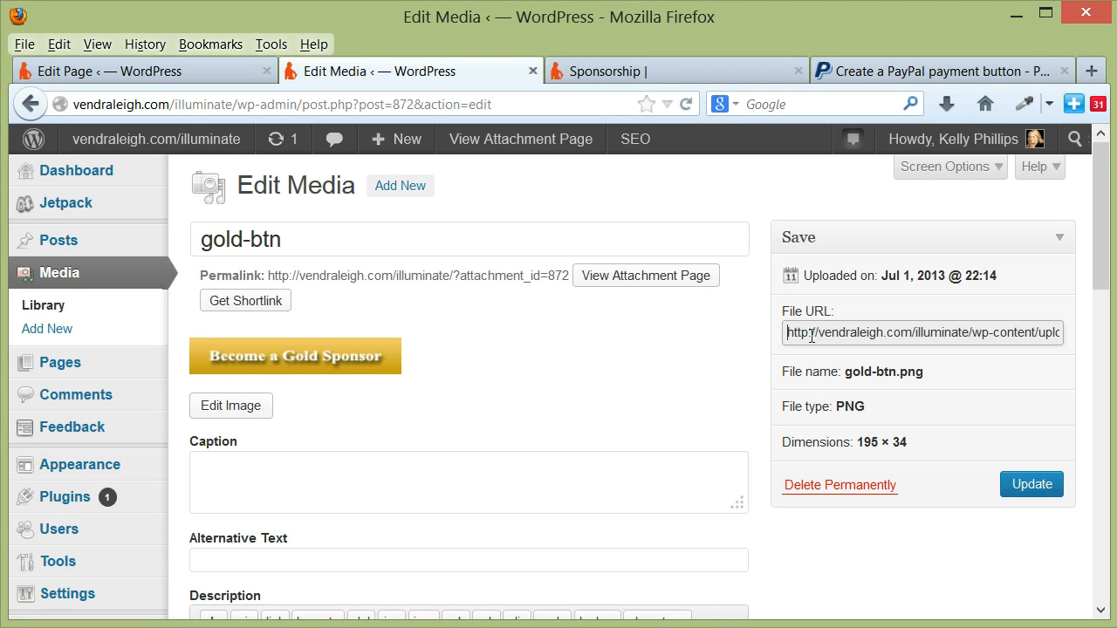
Step: Copy the gold-btn image's full file URL from Edit Media and return to the PayPal form
triple_click(921, 332)
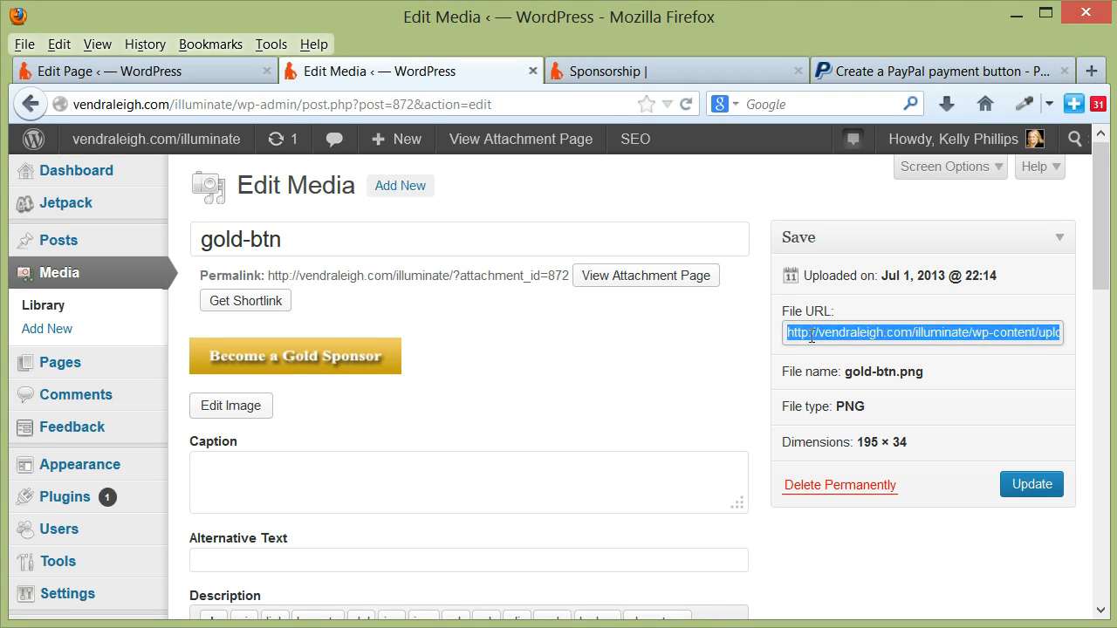
mouse_move(754, 360)
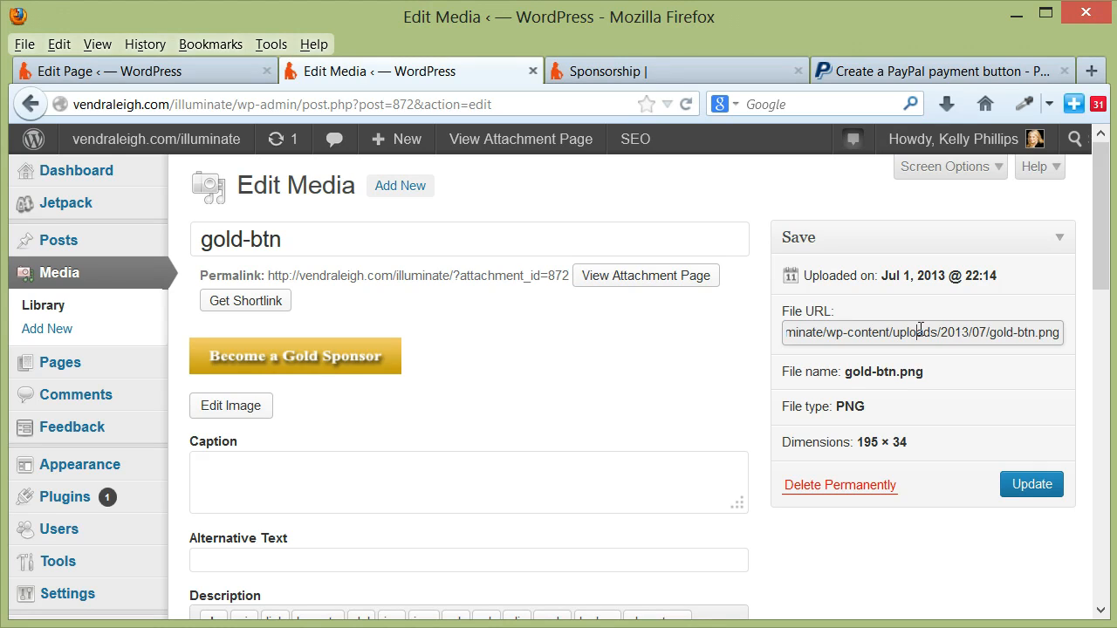
triple_click(922, 331)
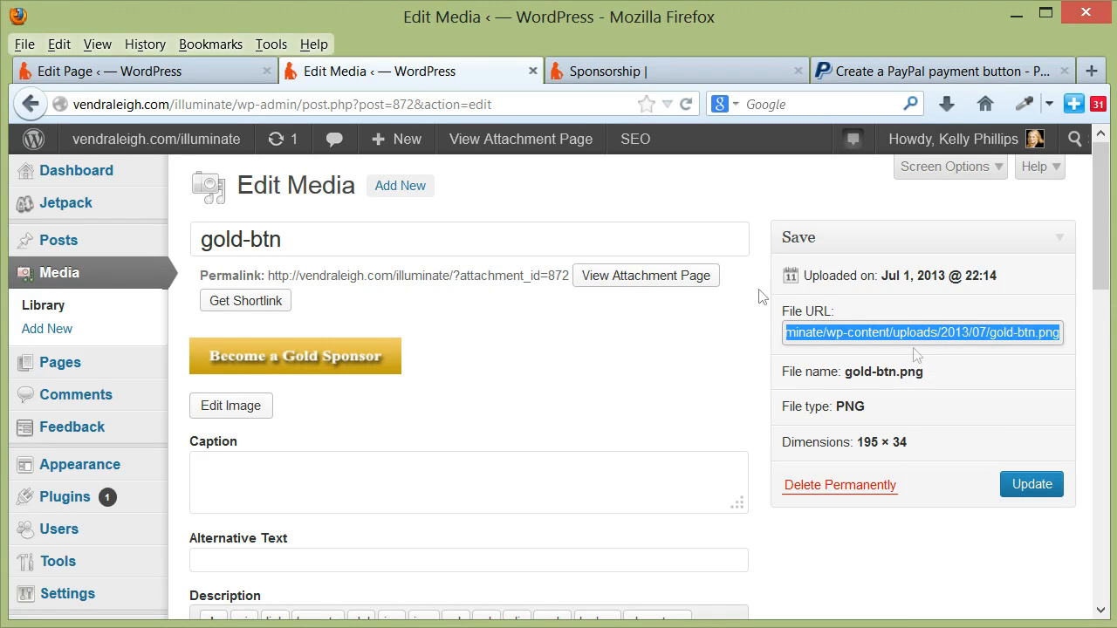
click(939, 70)
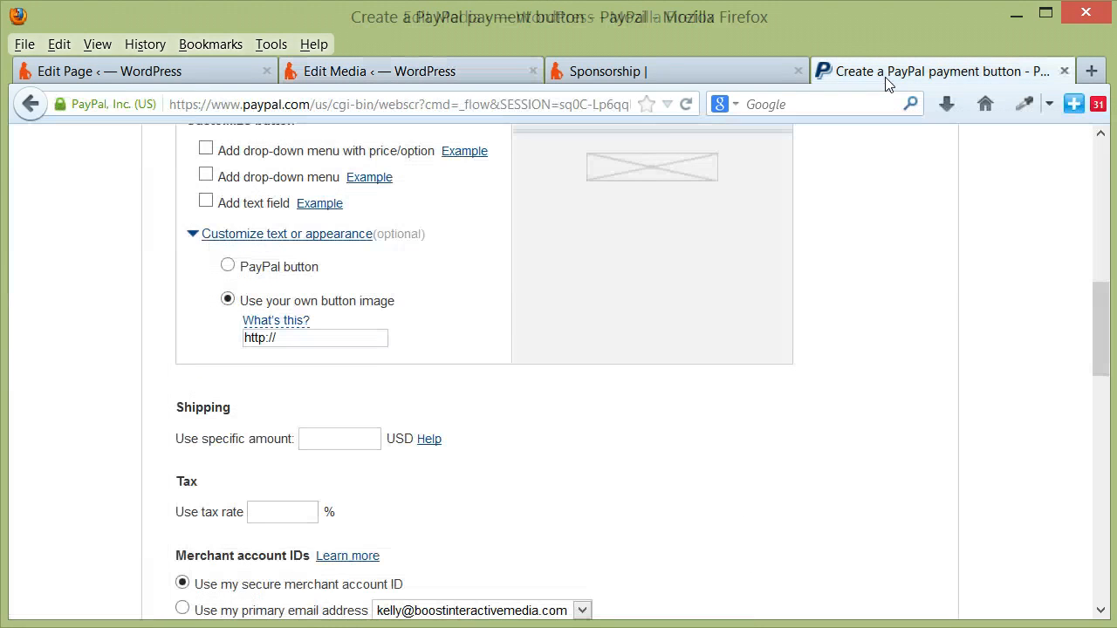
mouse_move(288, 340)
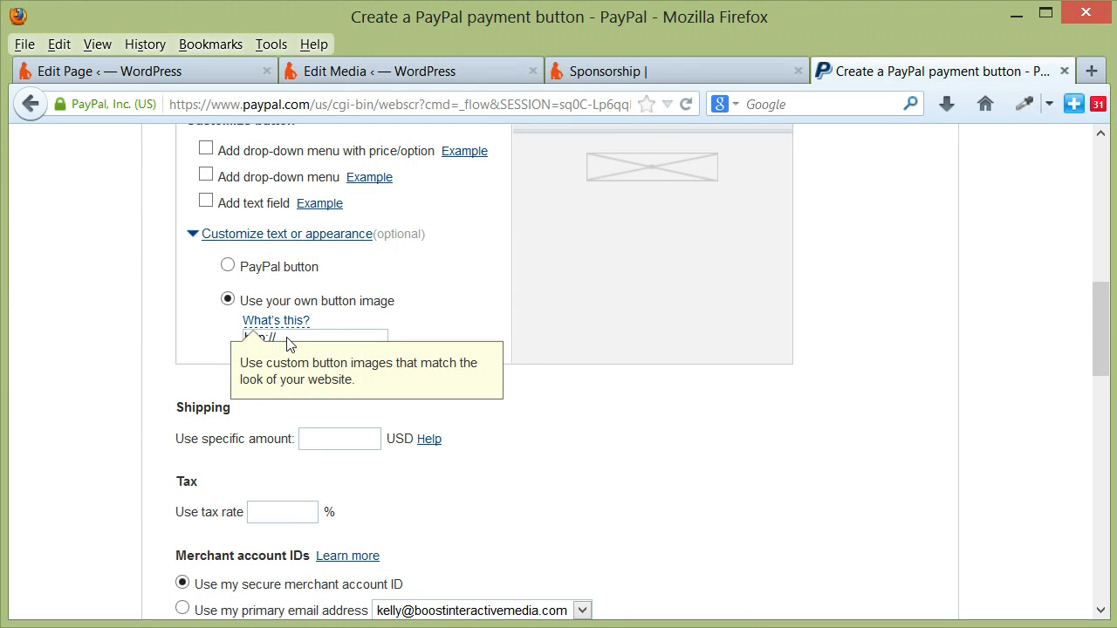
Step: Paste the gold-btn.png file URL as the custom button image address
click(314, 338)
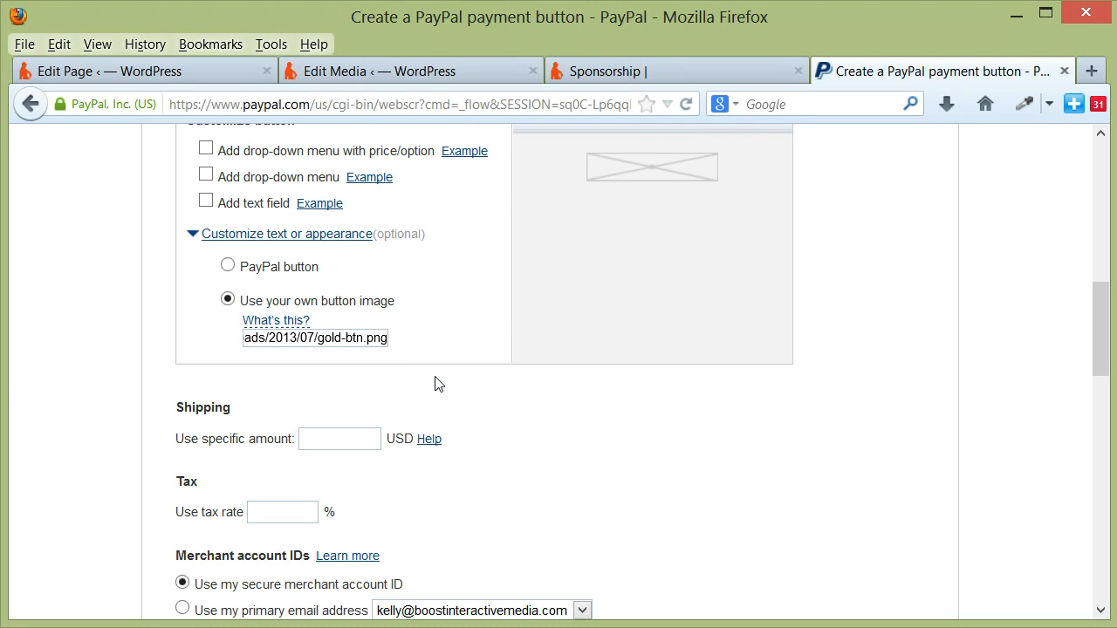
mouse_move(454, 394)
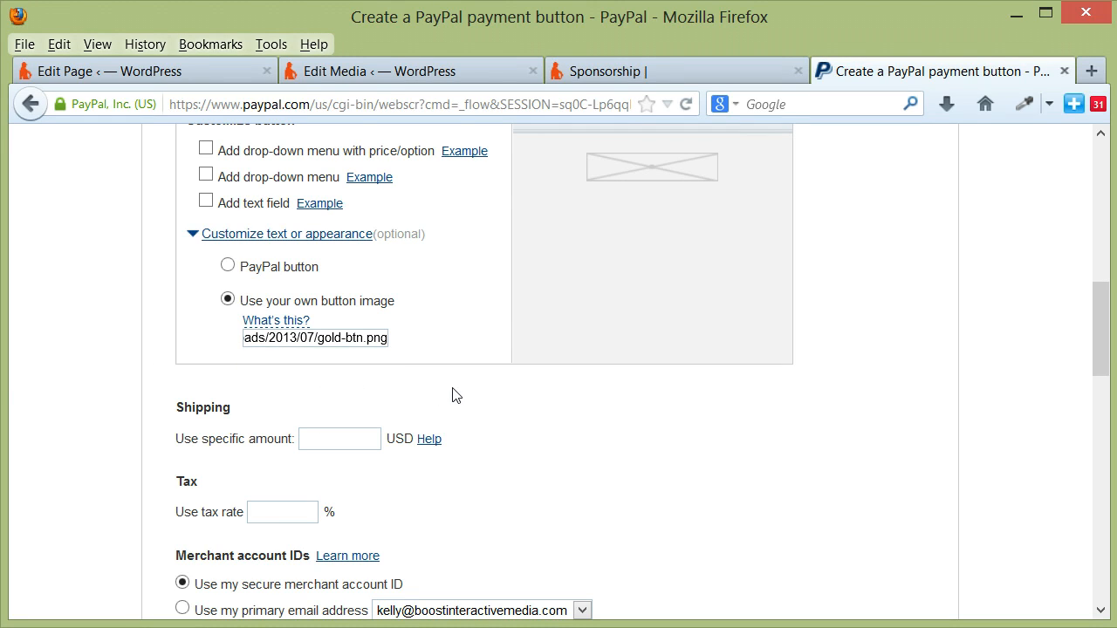
mouse_move(1104, 317)
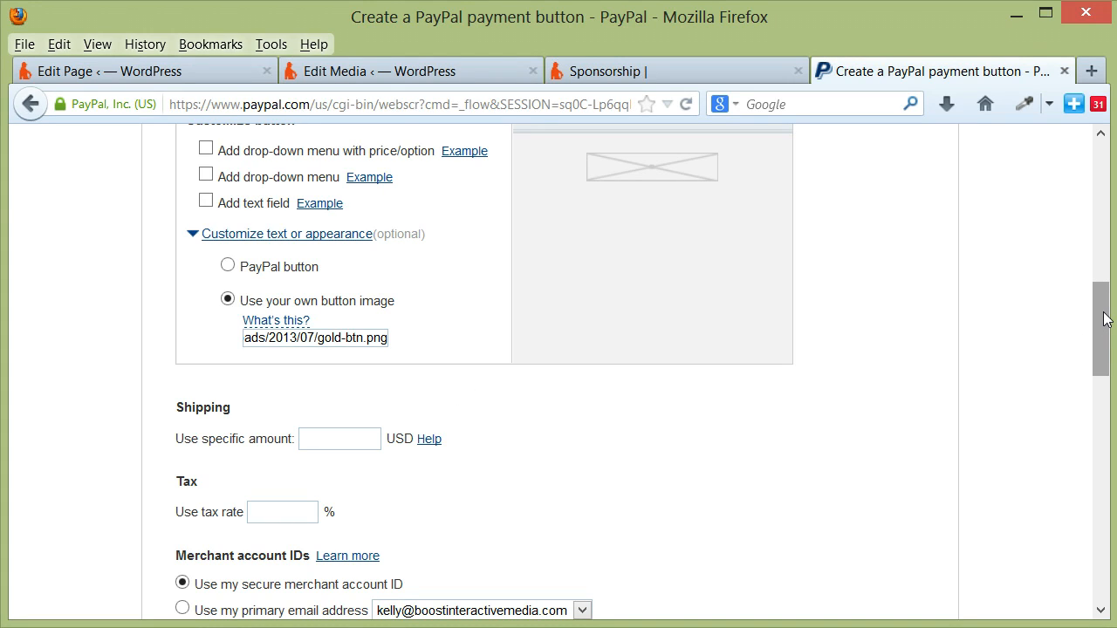
mouse_move(579, 201)
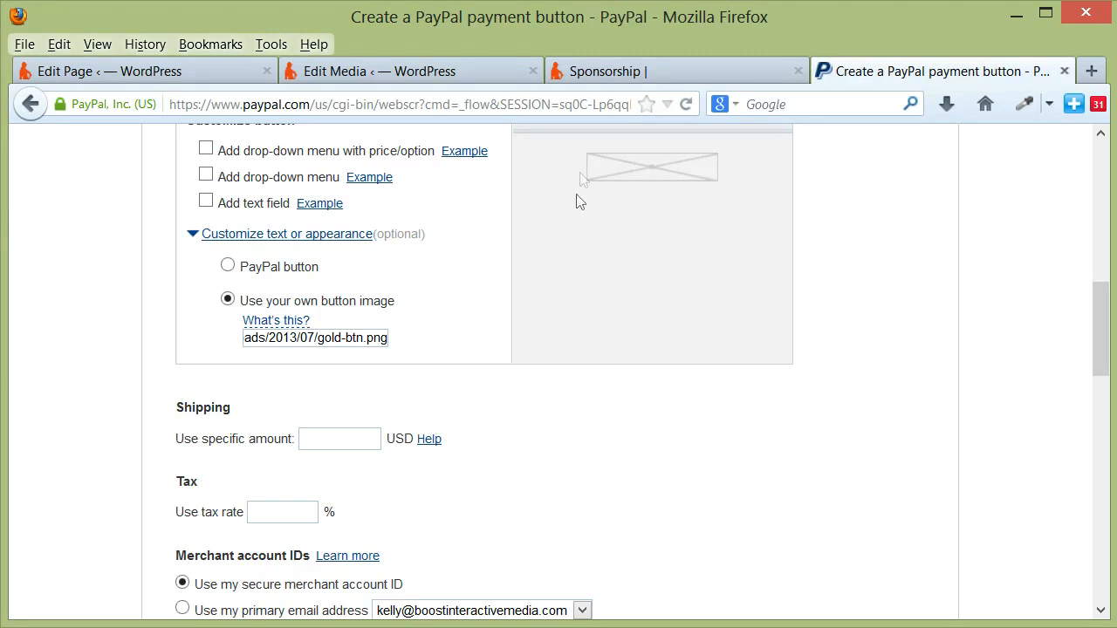
mouse_move(593, 171)
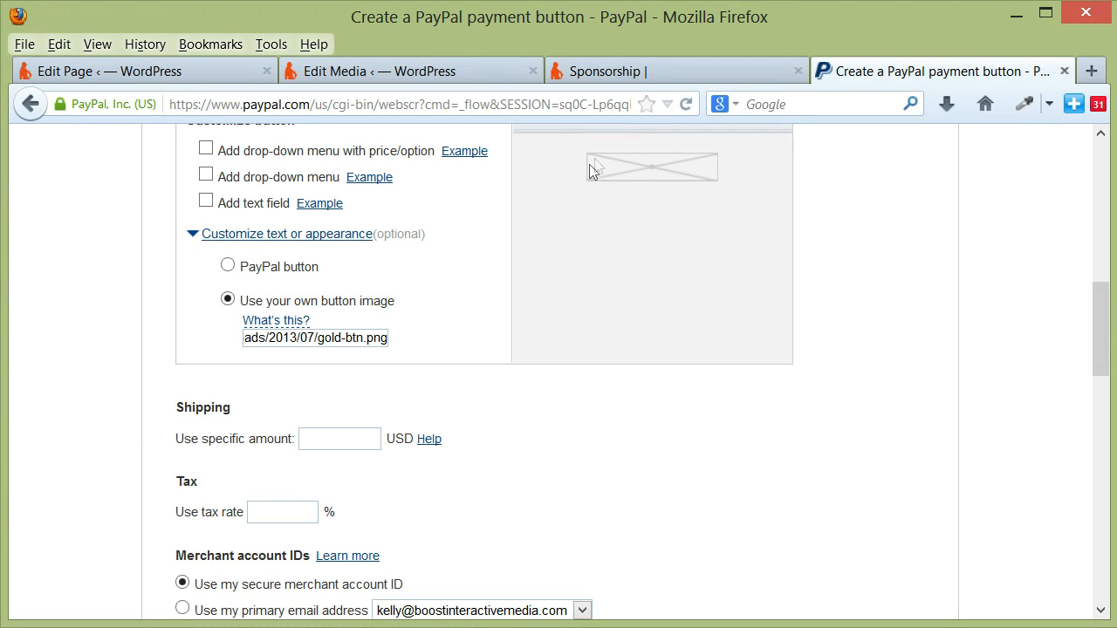
mouse_move(705, 208)
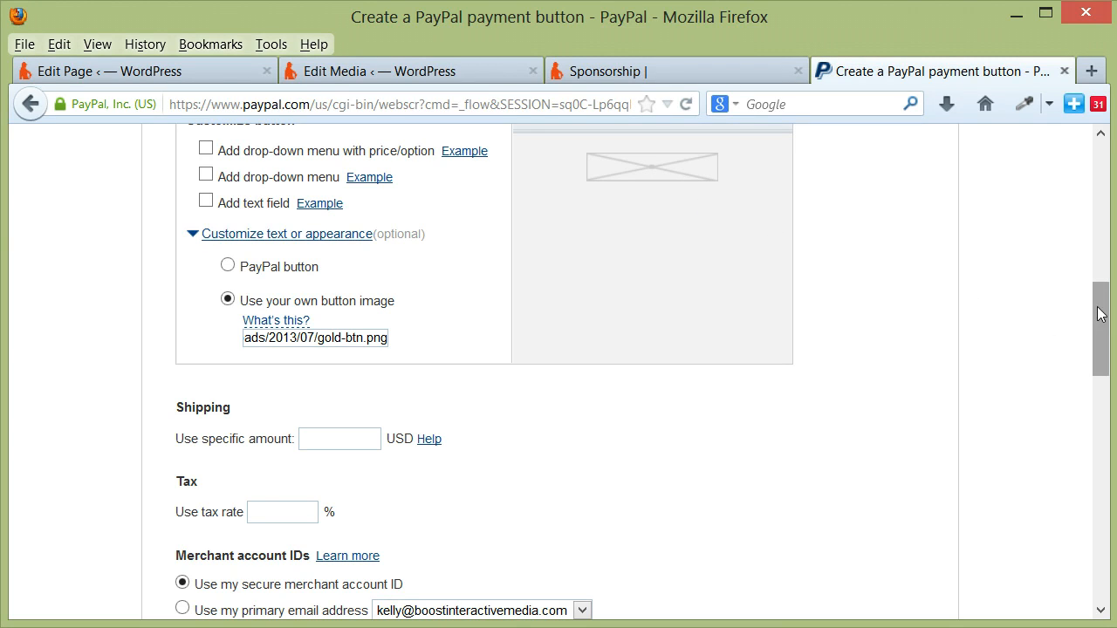
scroll(down, 3)
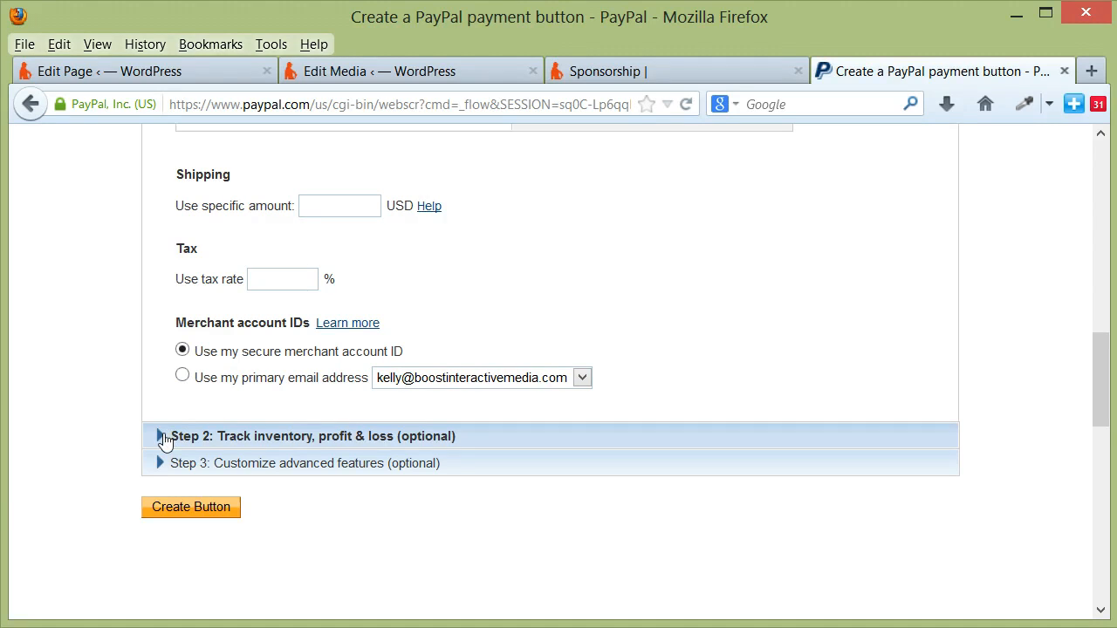
Step: Expand Step 2 inventory, profit and loss options, keeping the button saved at PayPal
click(166, 436)
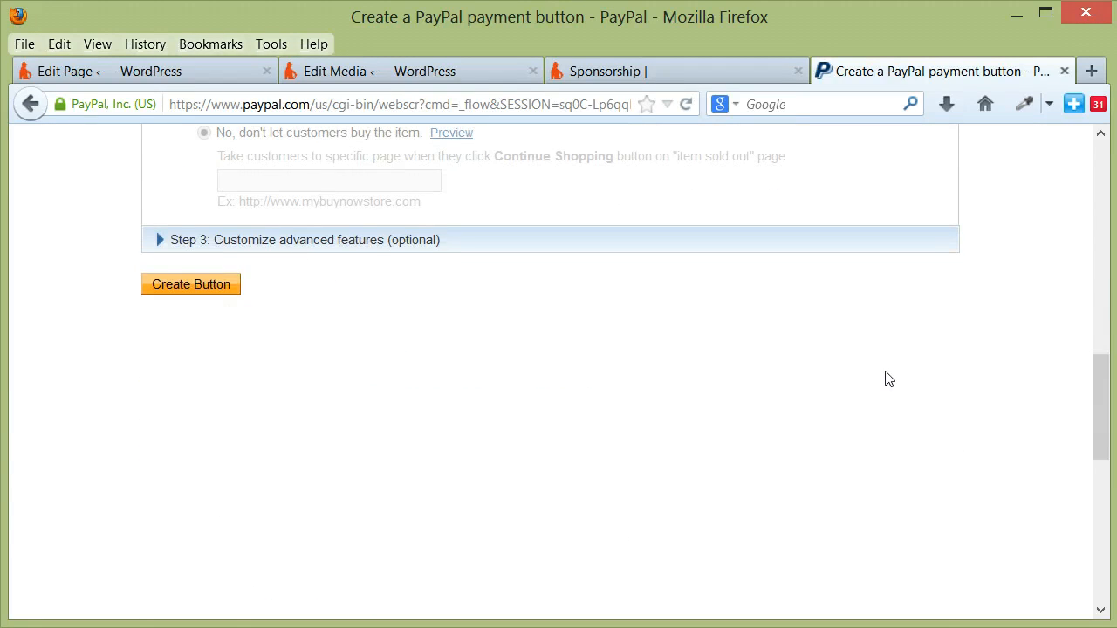
scroll(up, 3)
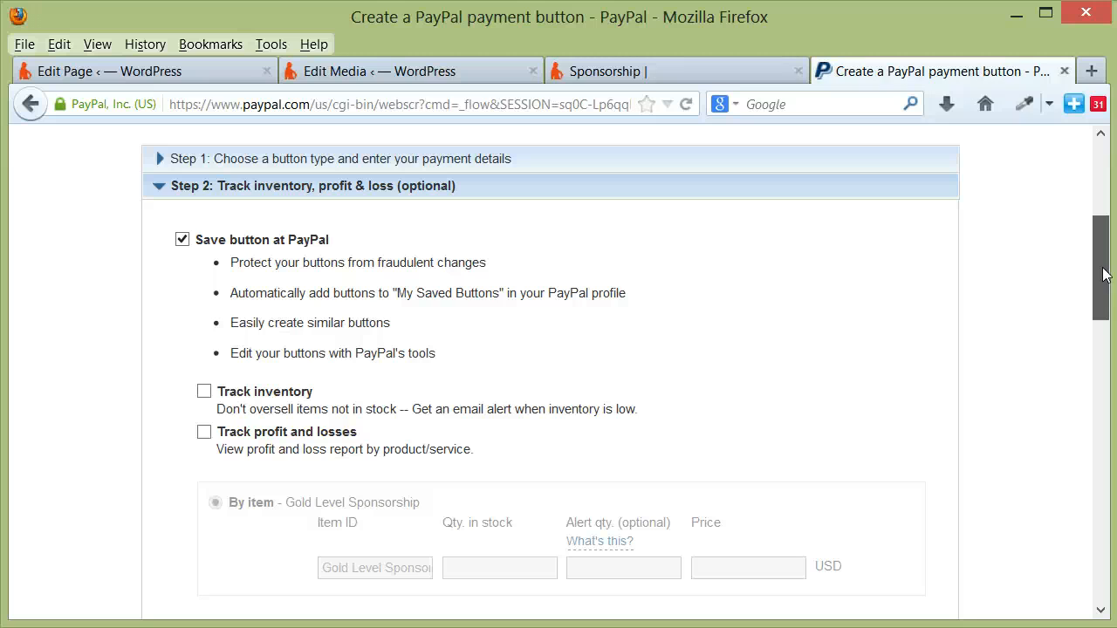
scroll(down, 3)
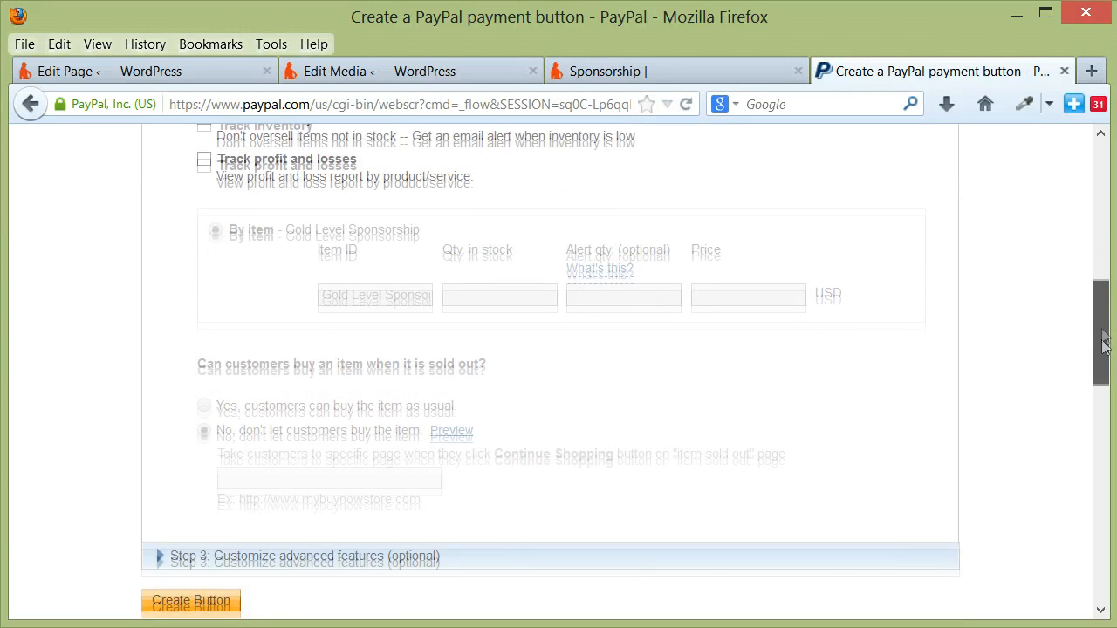
Step: In Step 3, allow quantity changes and name the message box 'Send a note to the conference committee:'
scroll(down, 3)
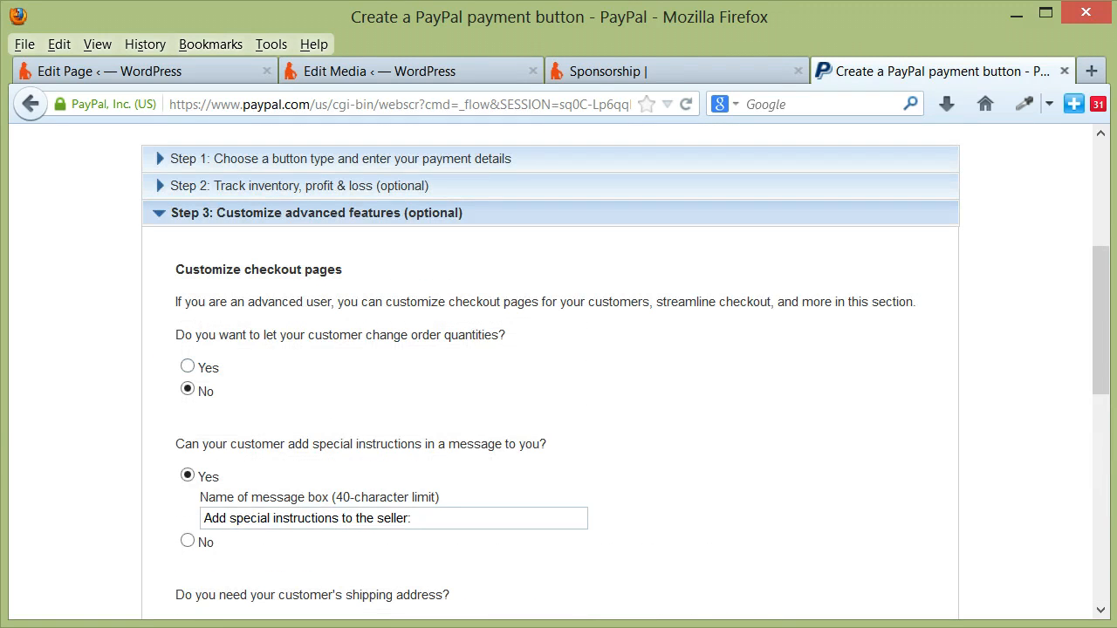
scroll(down, 3)
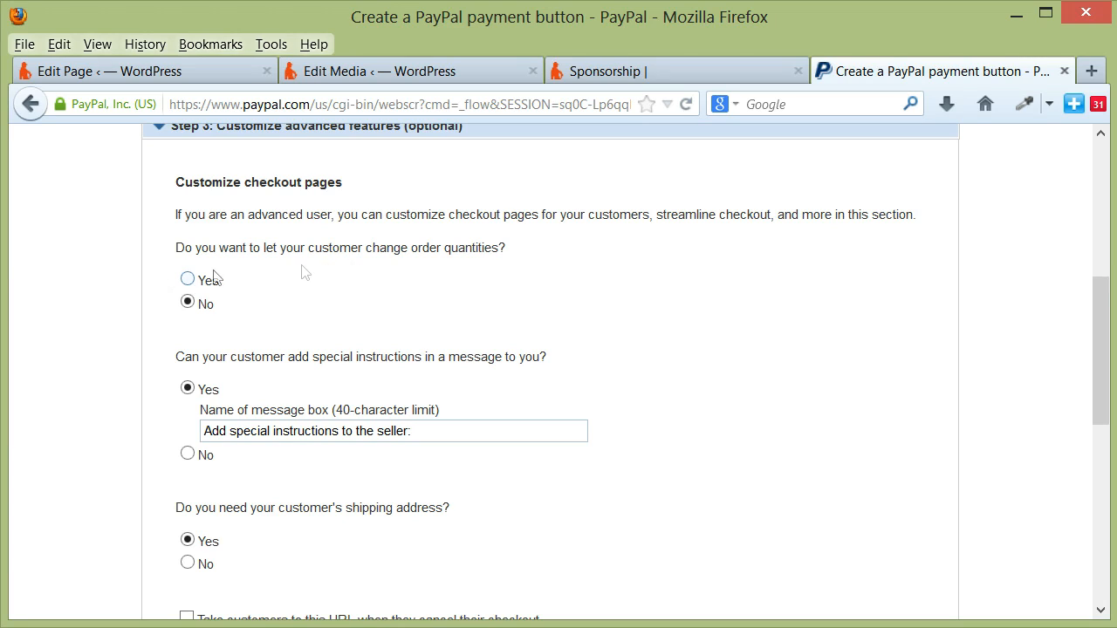
click(187, 279)
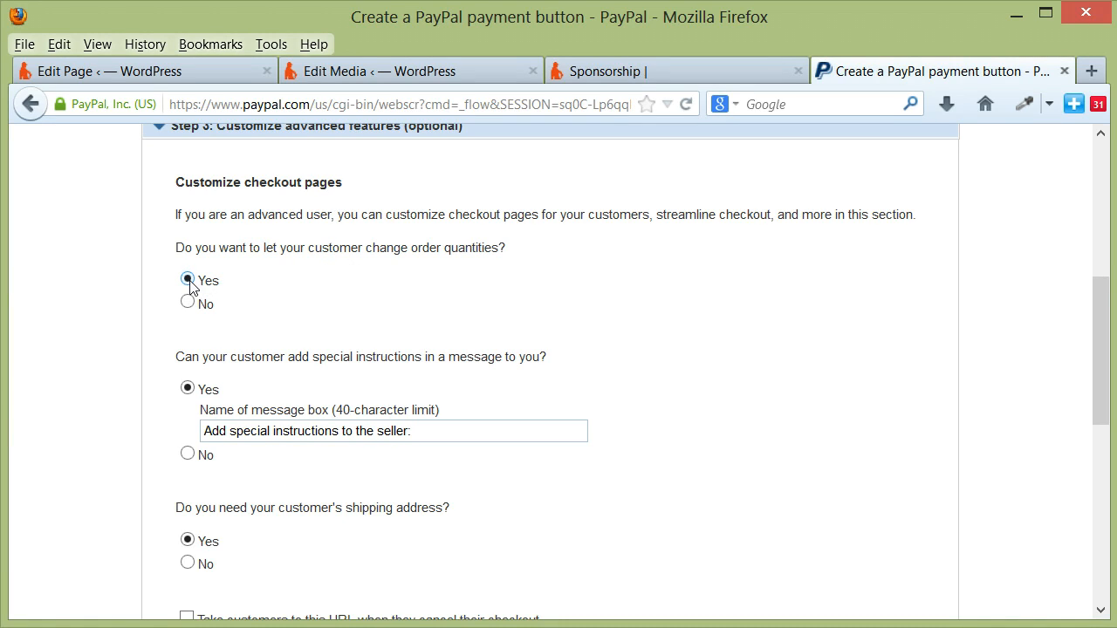
mouse_move(201, 293)
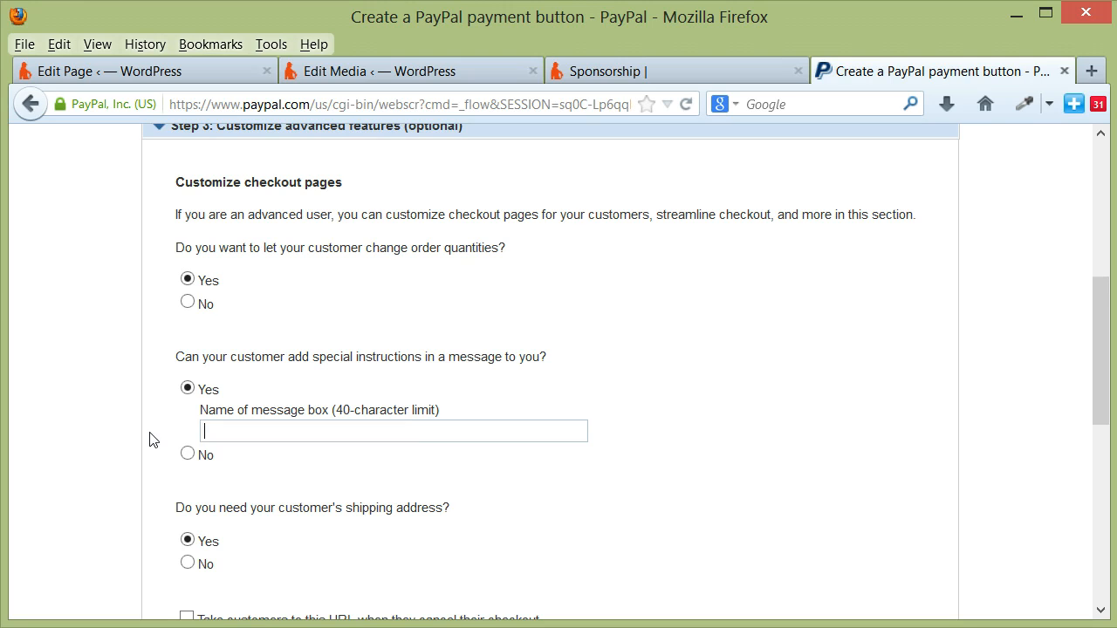
text(s)
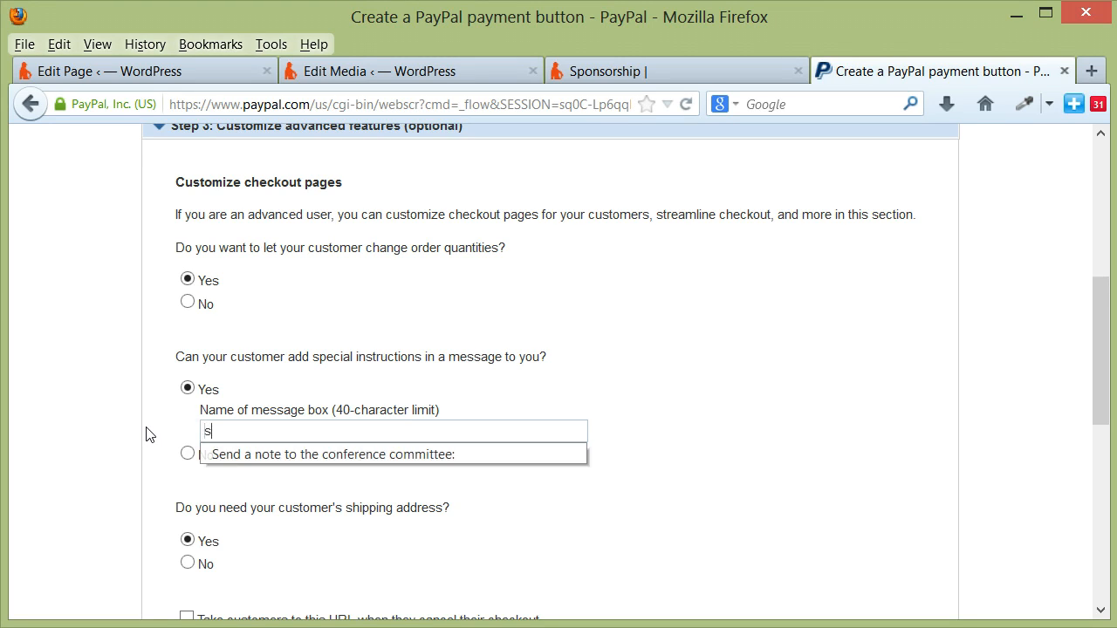
click(394, 454)
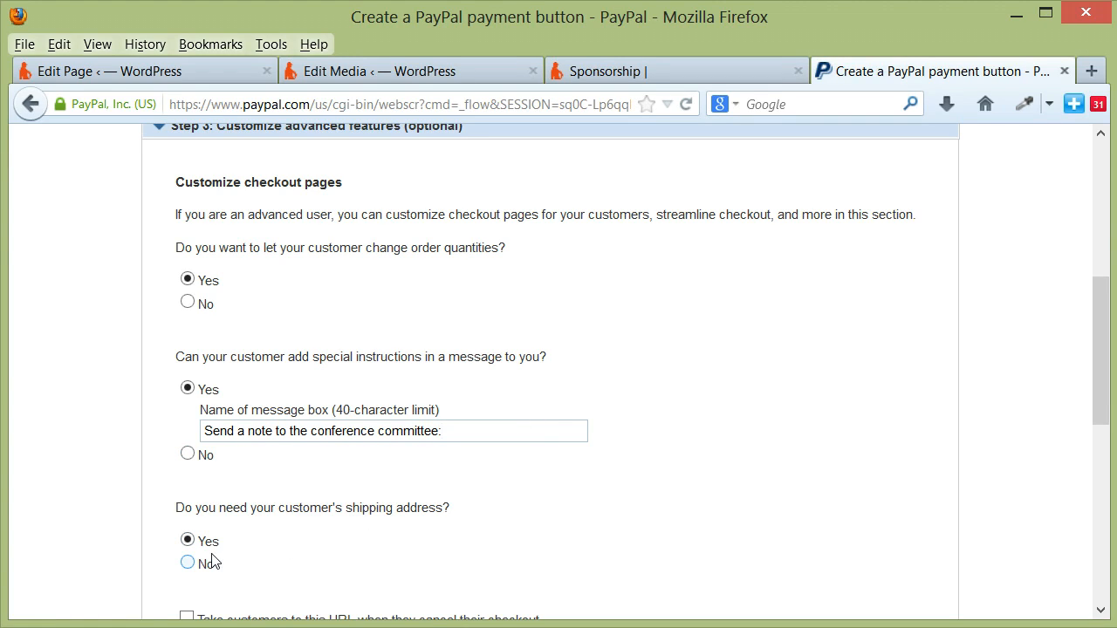
mouse_move(219, 572)
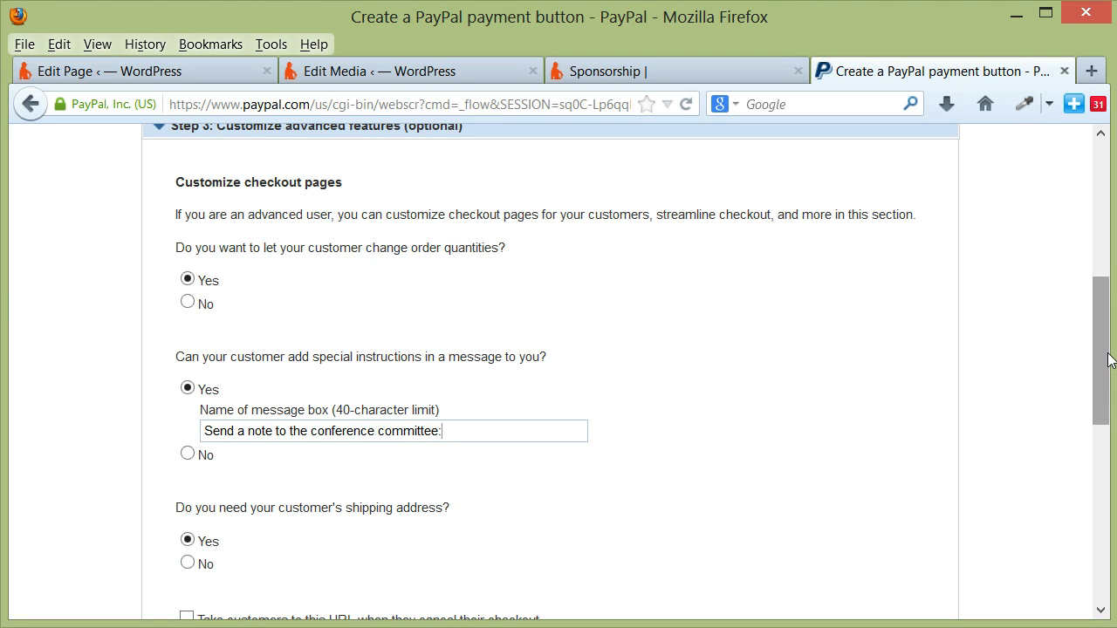
scroll(down, 3)
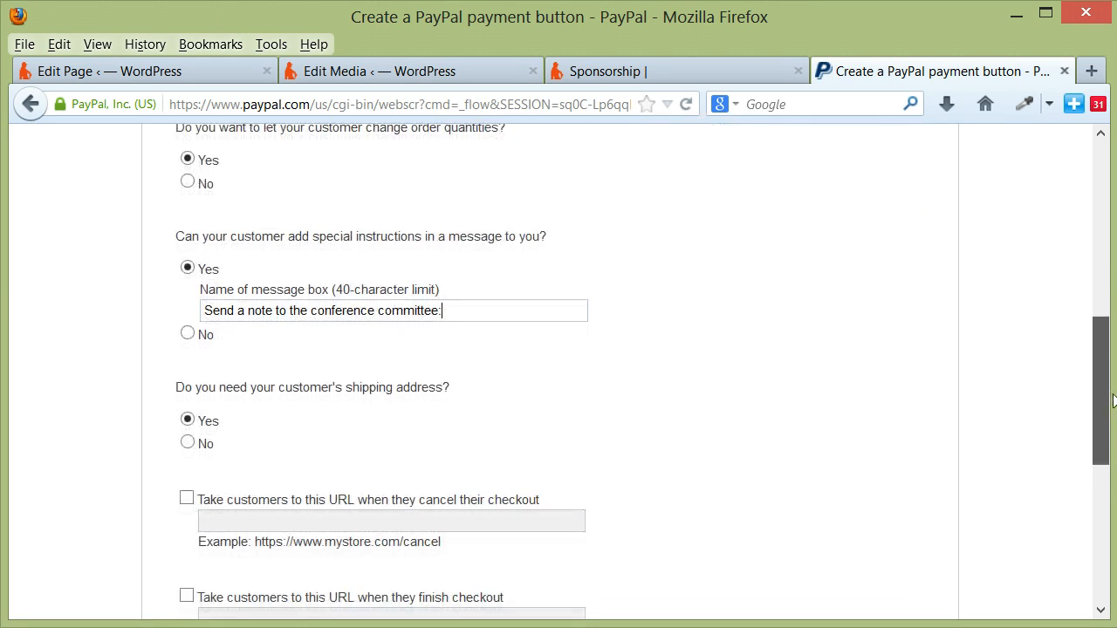
scroll(down, 3)
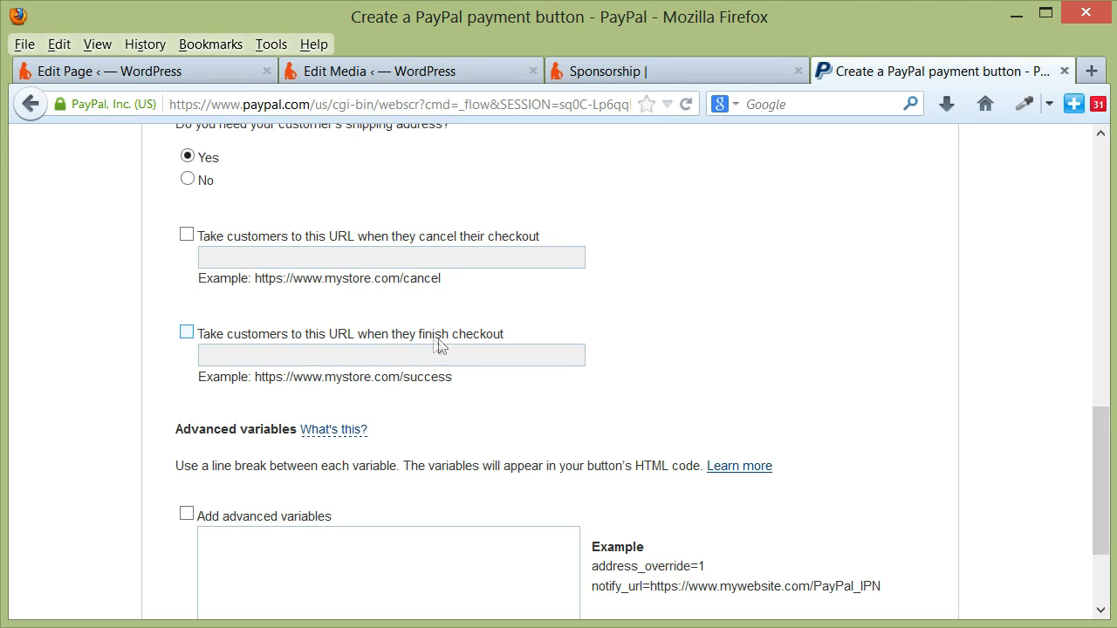
mouse_move(450, 342)
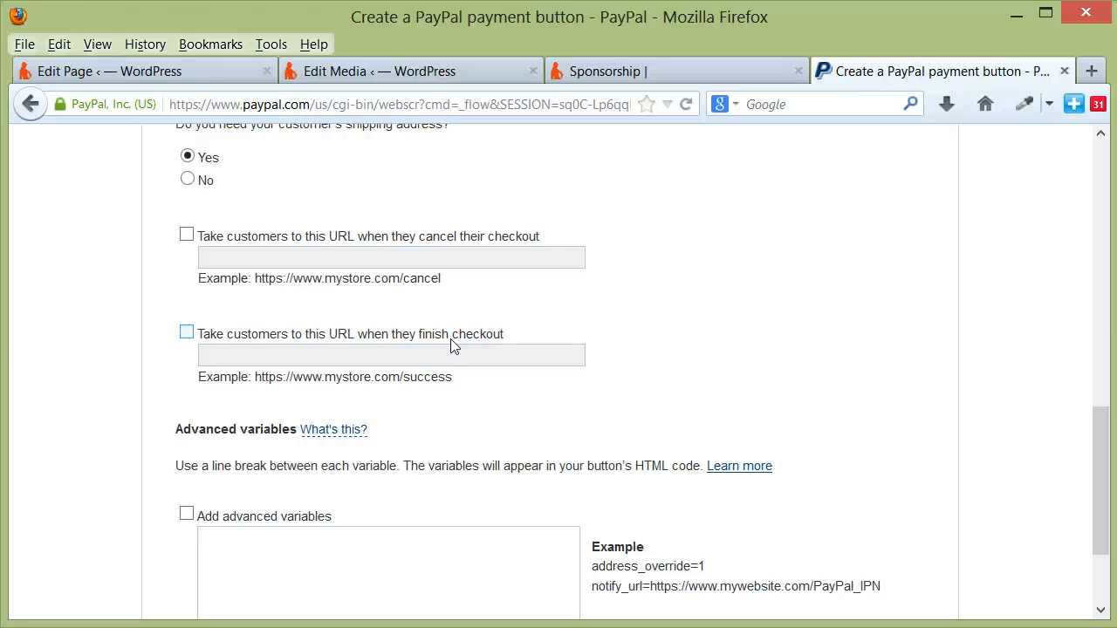
mouse_move(662, 398)
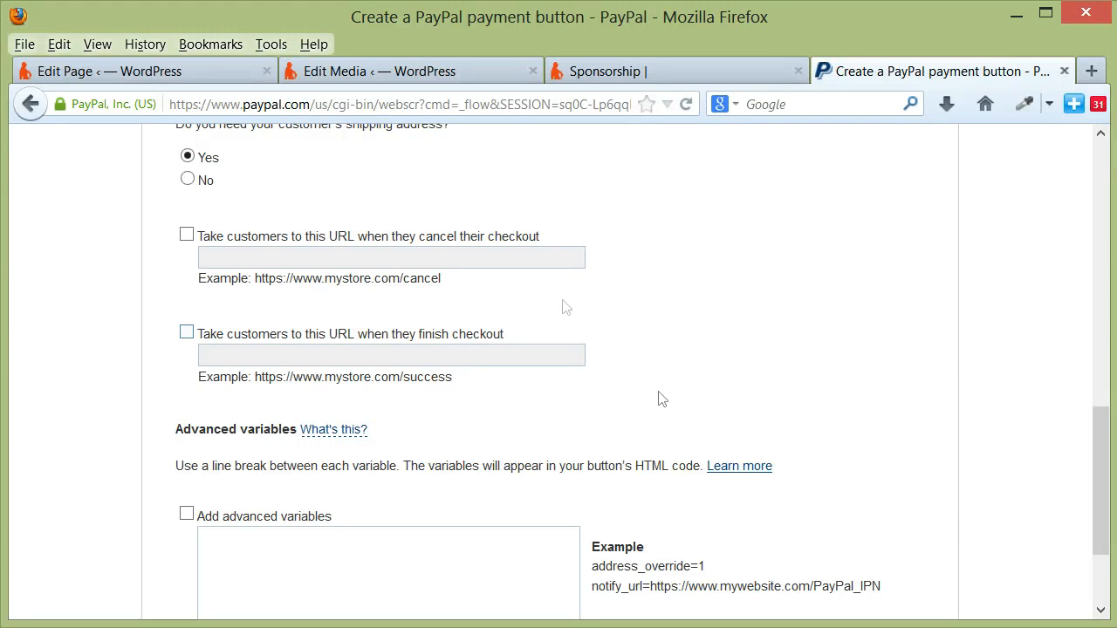
scroll(down, 3)
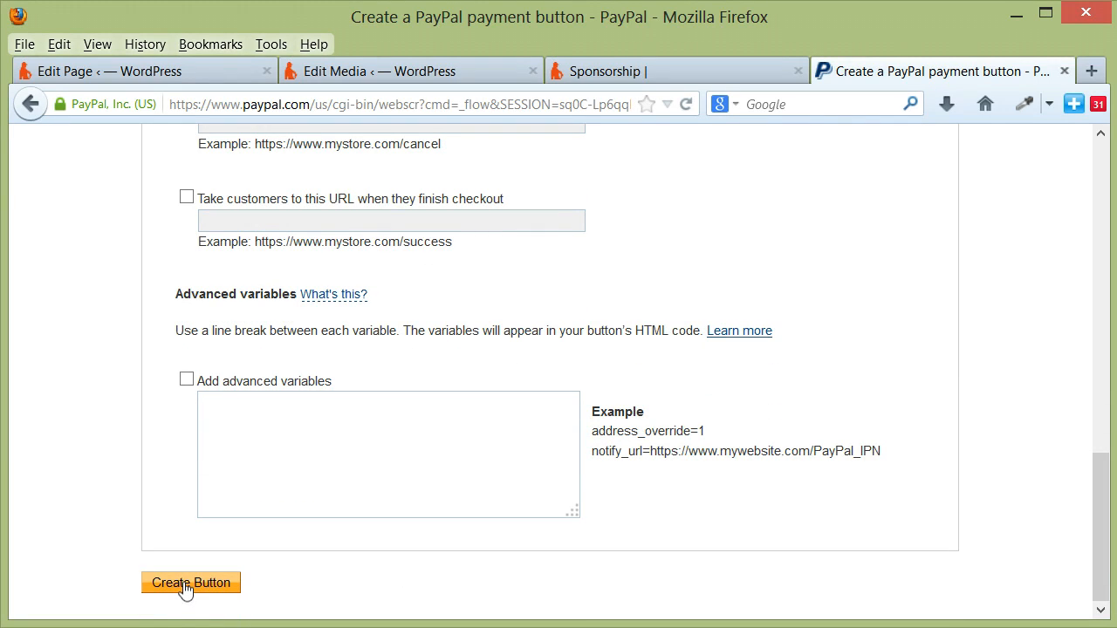
Step: Generate the gold sponsor button's HTML and scroll to the Website code box
click(191, 582)
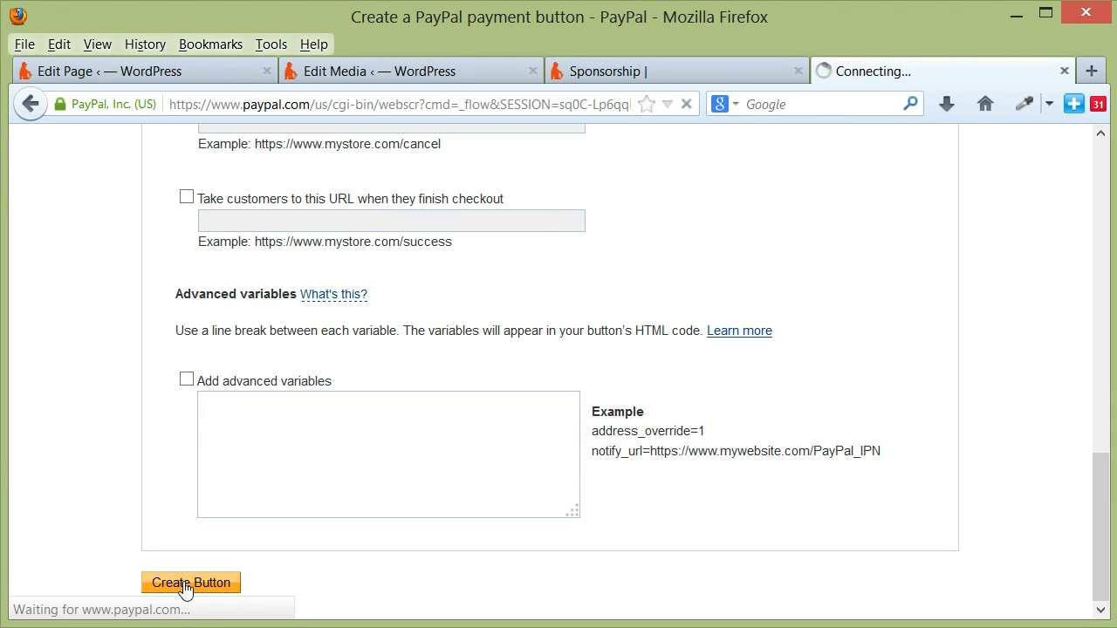
click(190, 583)
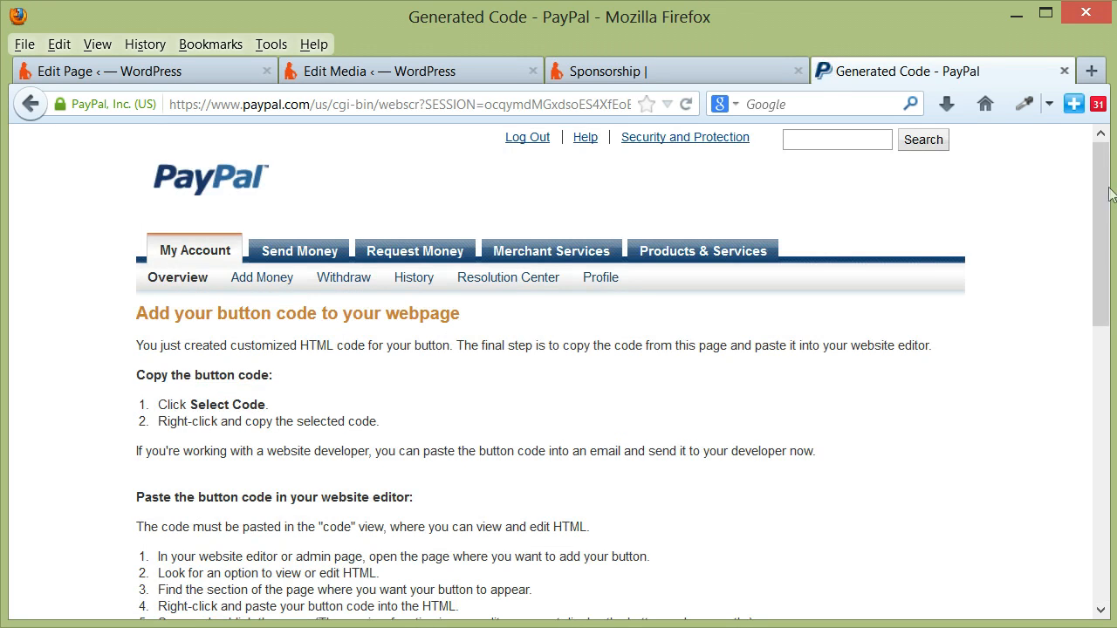
scroll(down, 3)
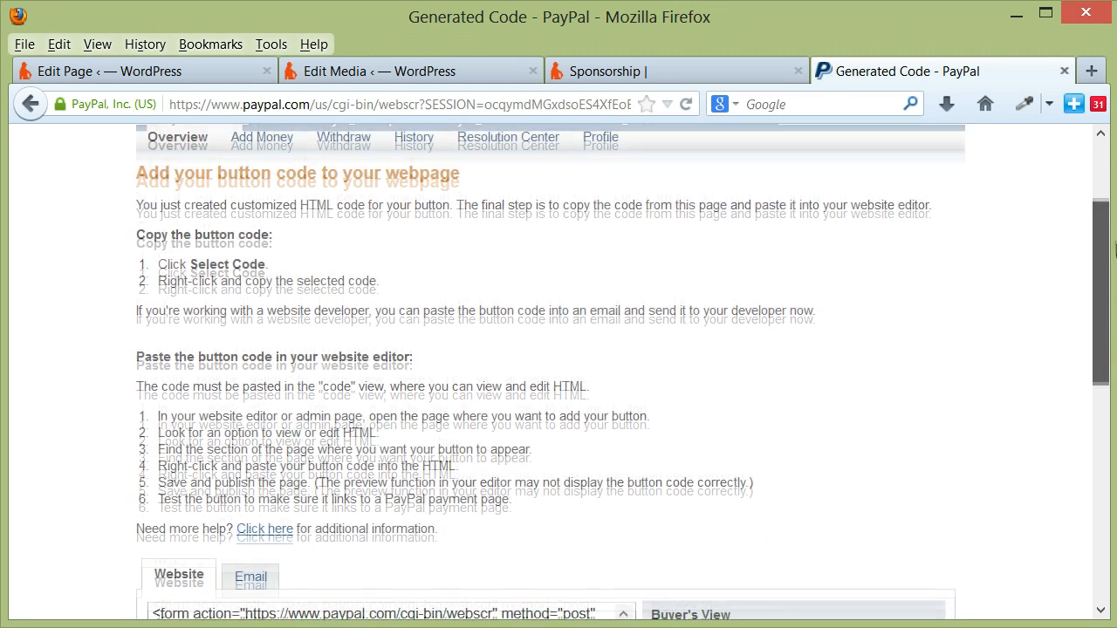
scroll(down, 3)
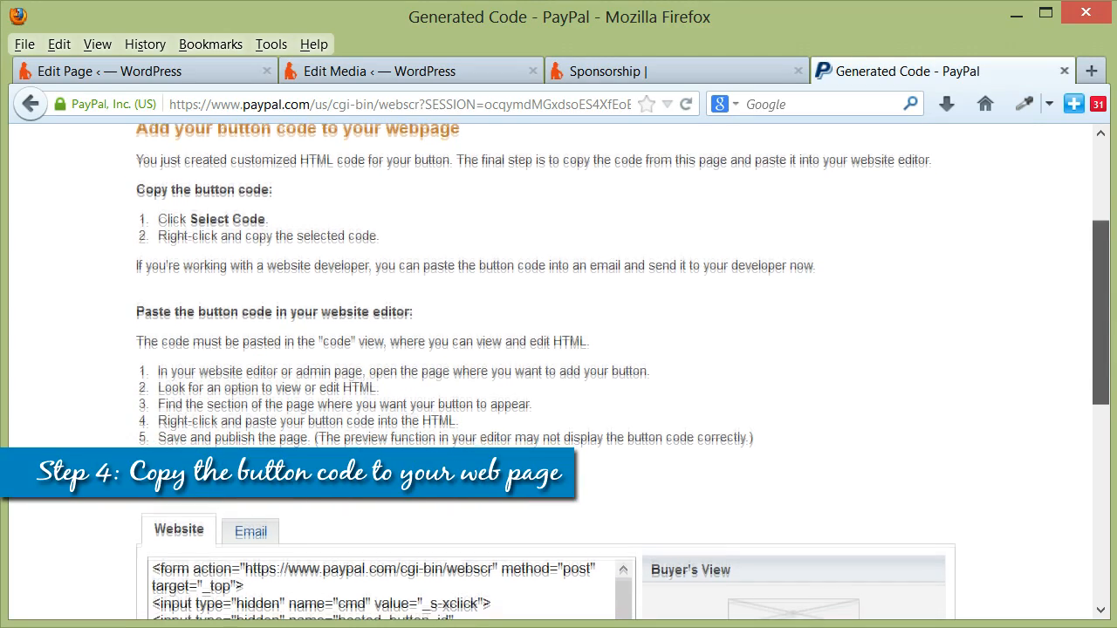
scroll(down, 3)
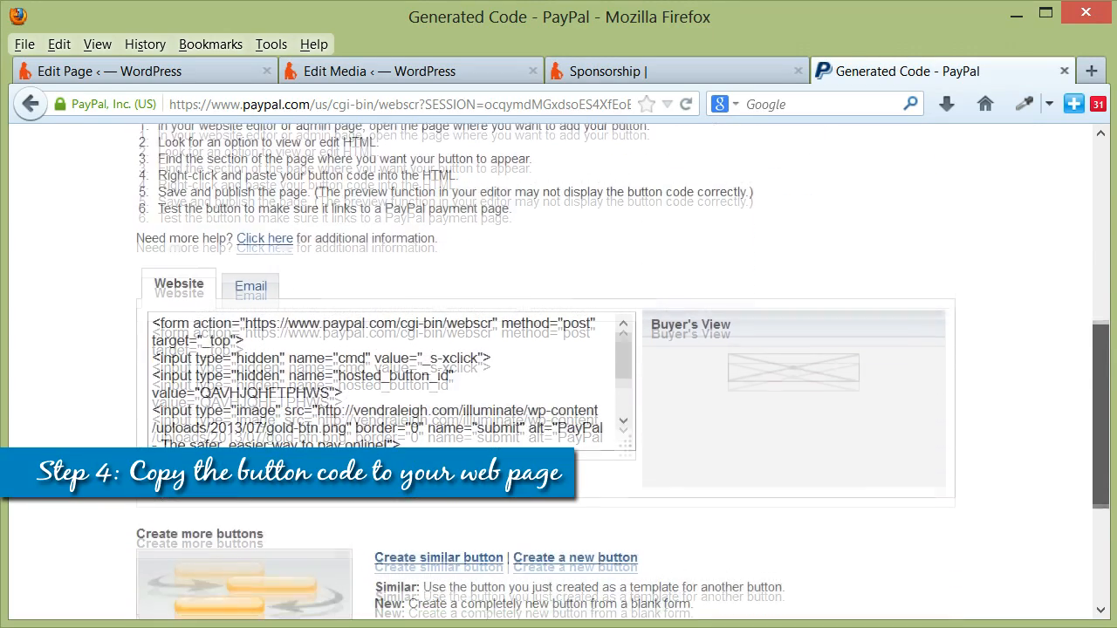
scroll(down, 3)
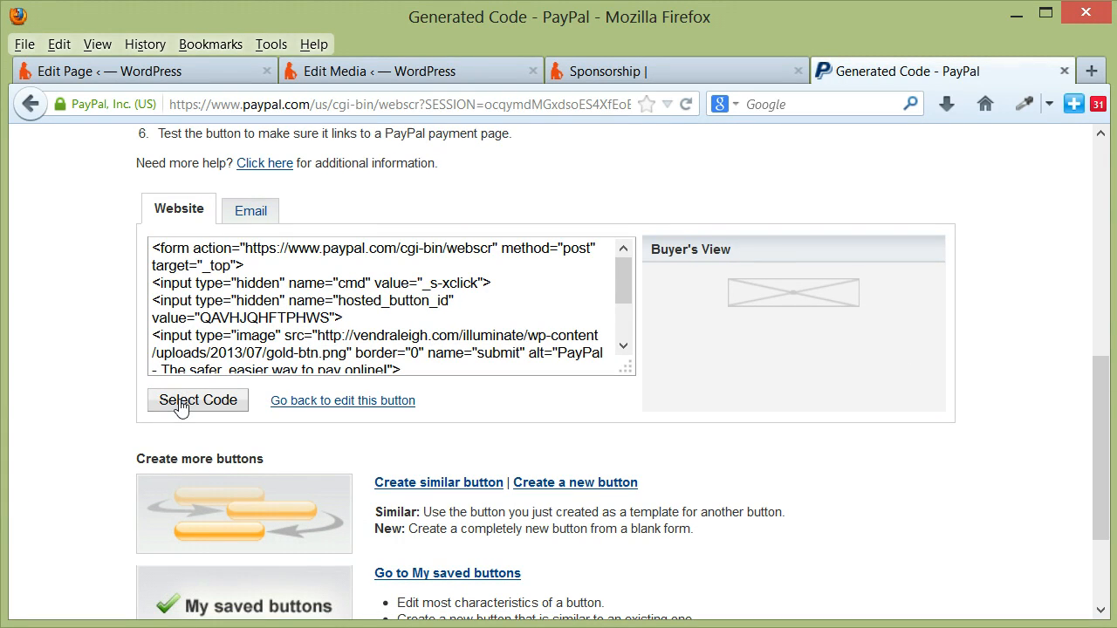
Step: Select and copy the whole button code, then return to the WordPress editor
click(197, 400)
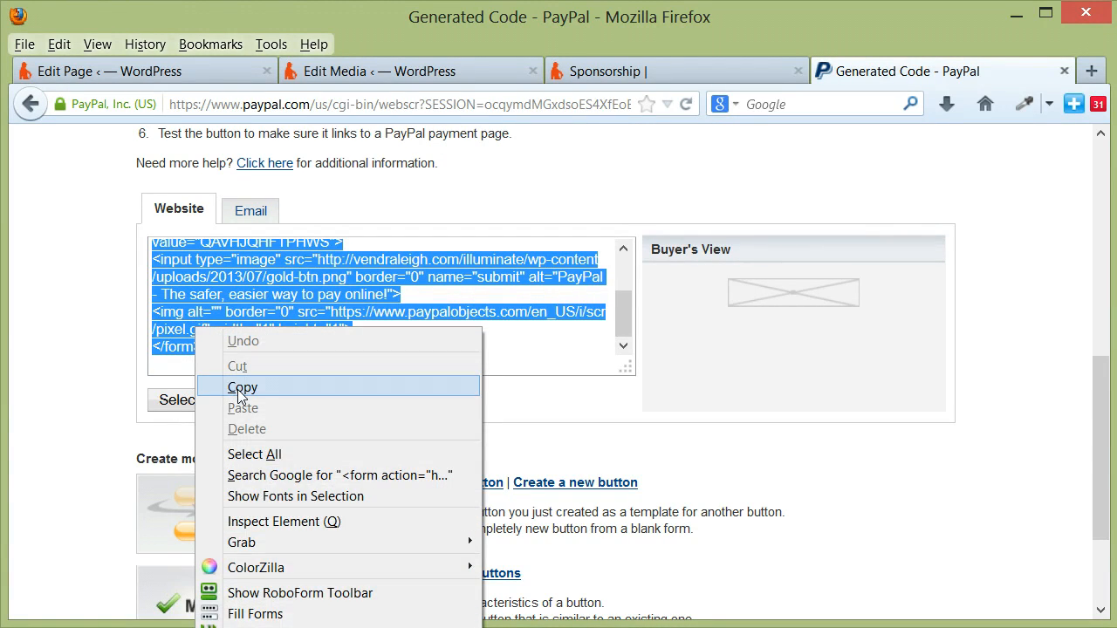
click(243, 387)
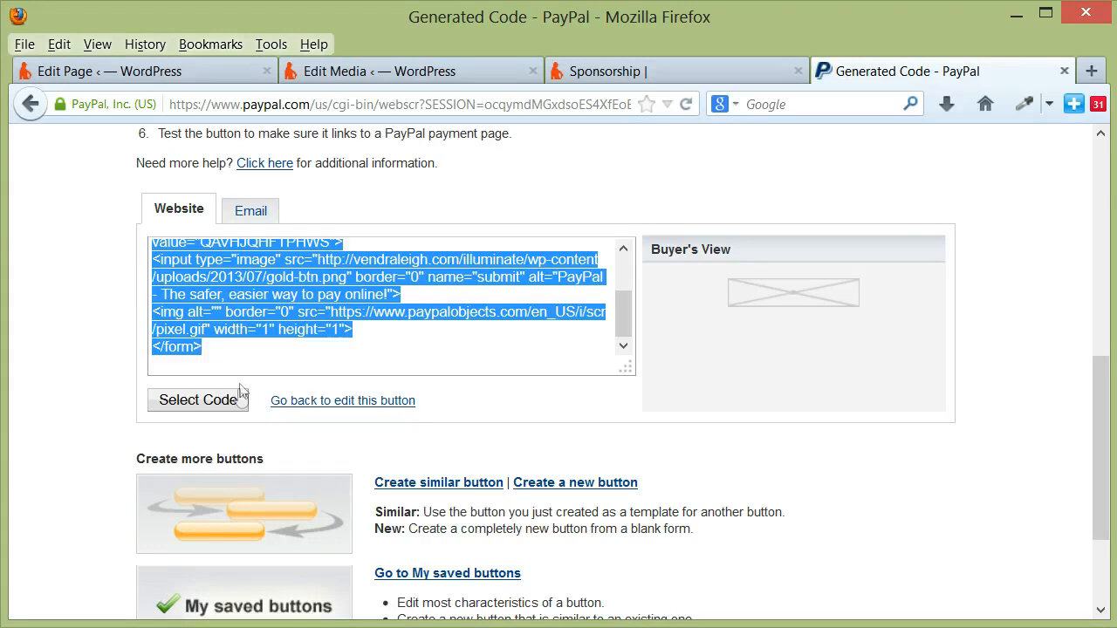
click(143, 69)
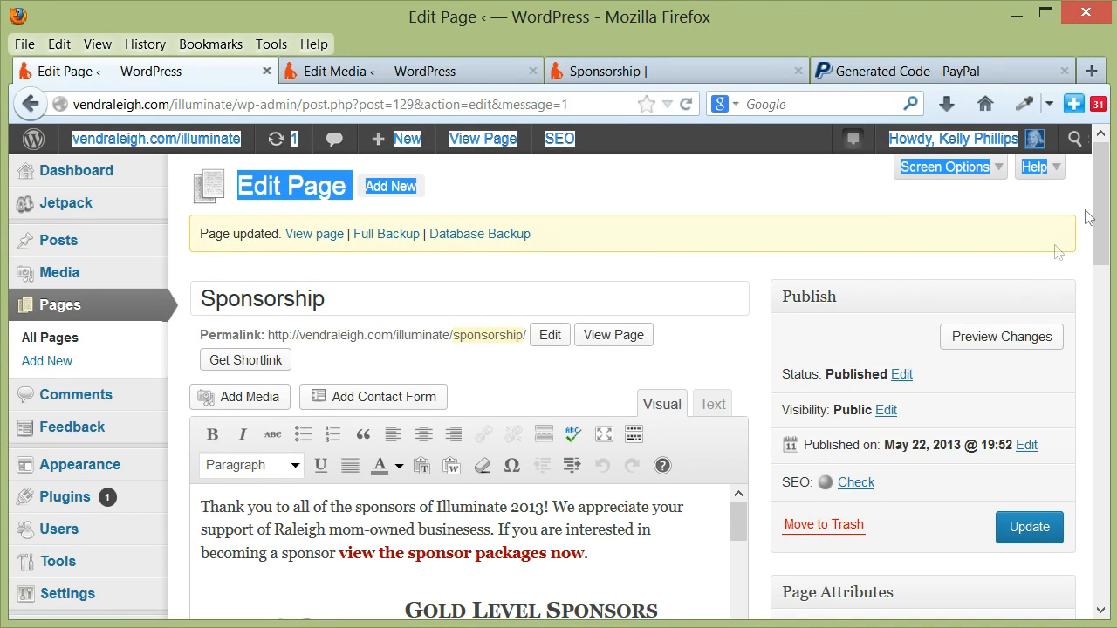
Step: Switch the Sponsorship page editor to Text view to expose the raw HTML
scroll(down, 3)
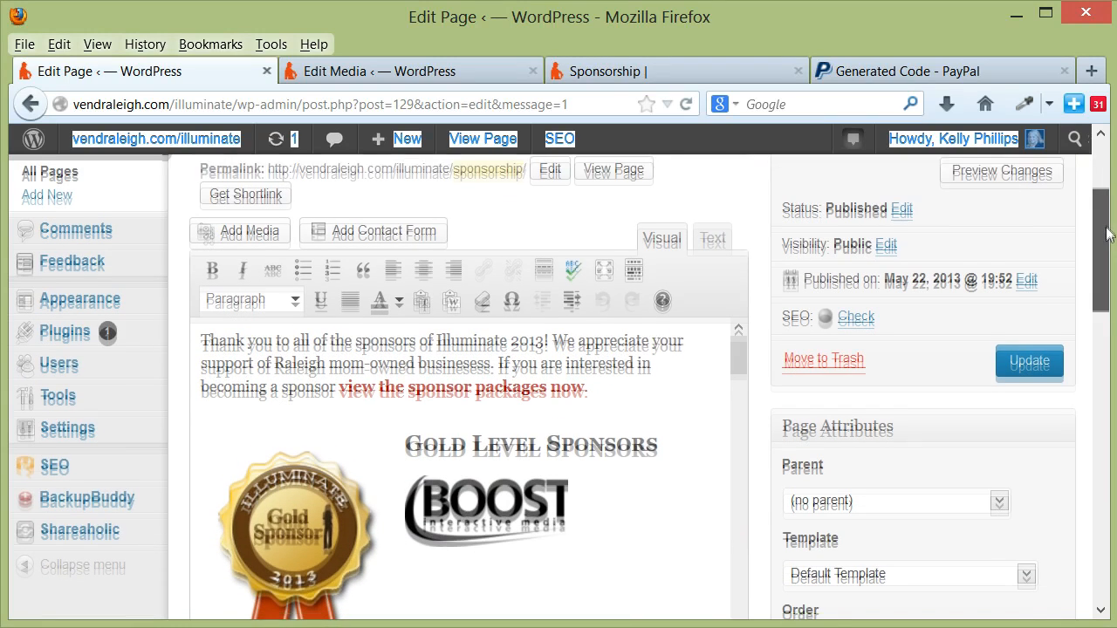
scroll(down, 3)
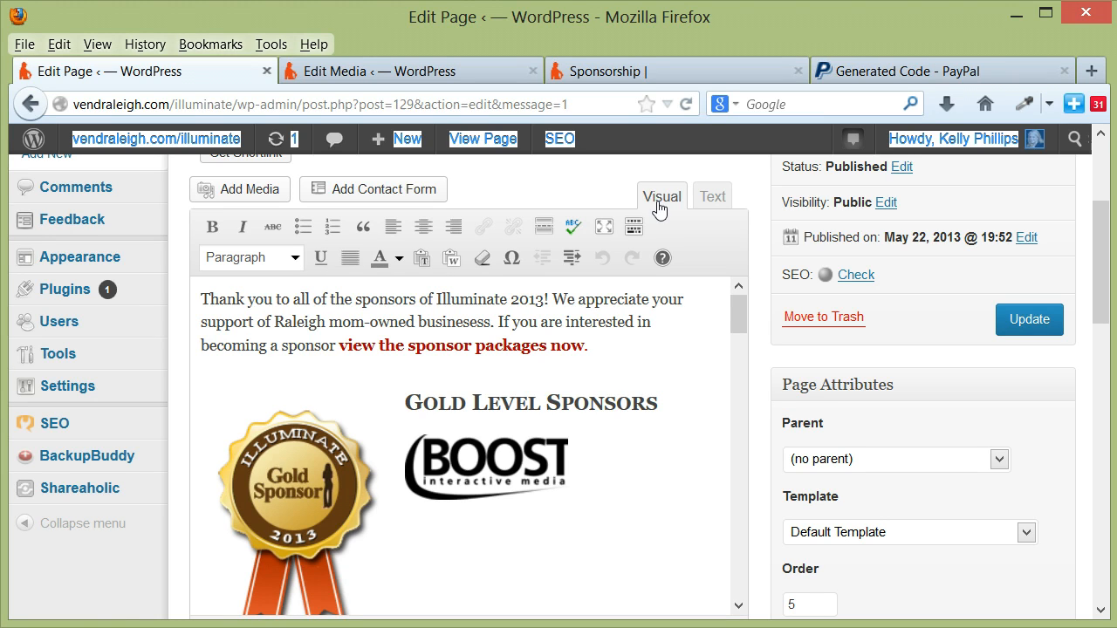
click(712, 195)
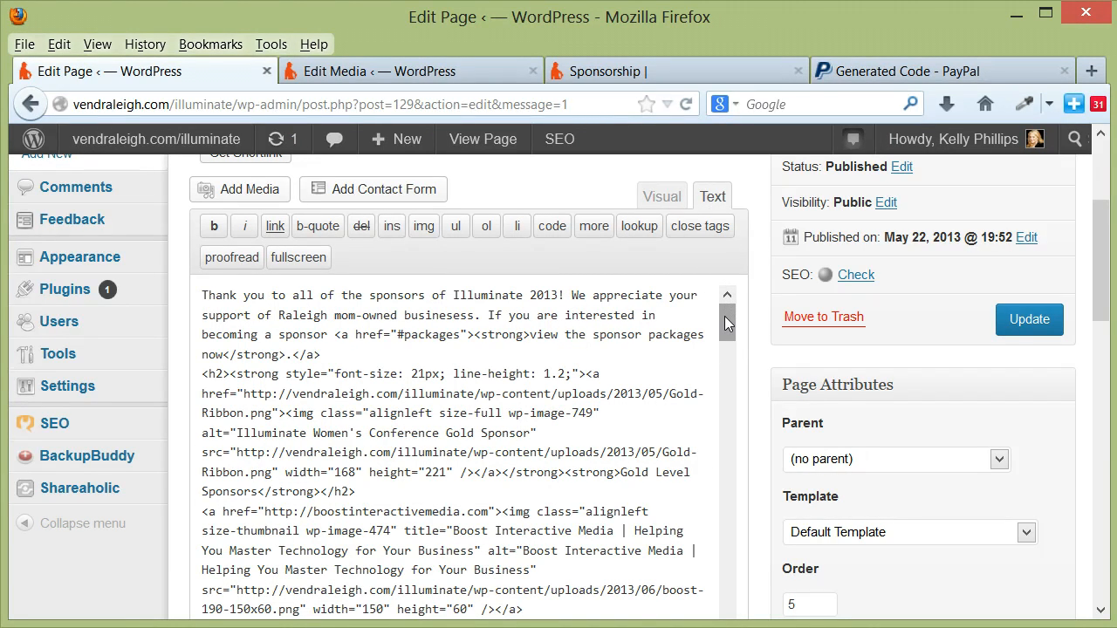
scroll(down, 3)
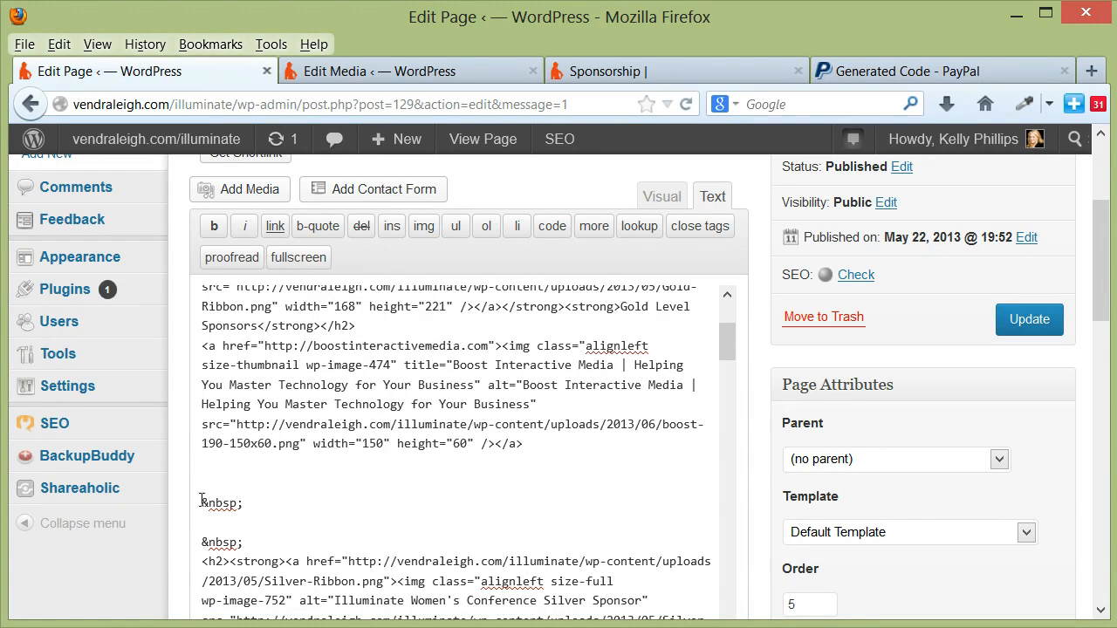
Step: Paste the PayPal button form code on the blank line below the Boost Interactive Media logo code
double_click(220, 502)
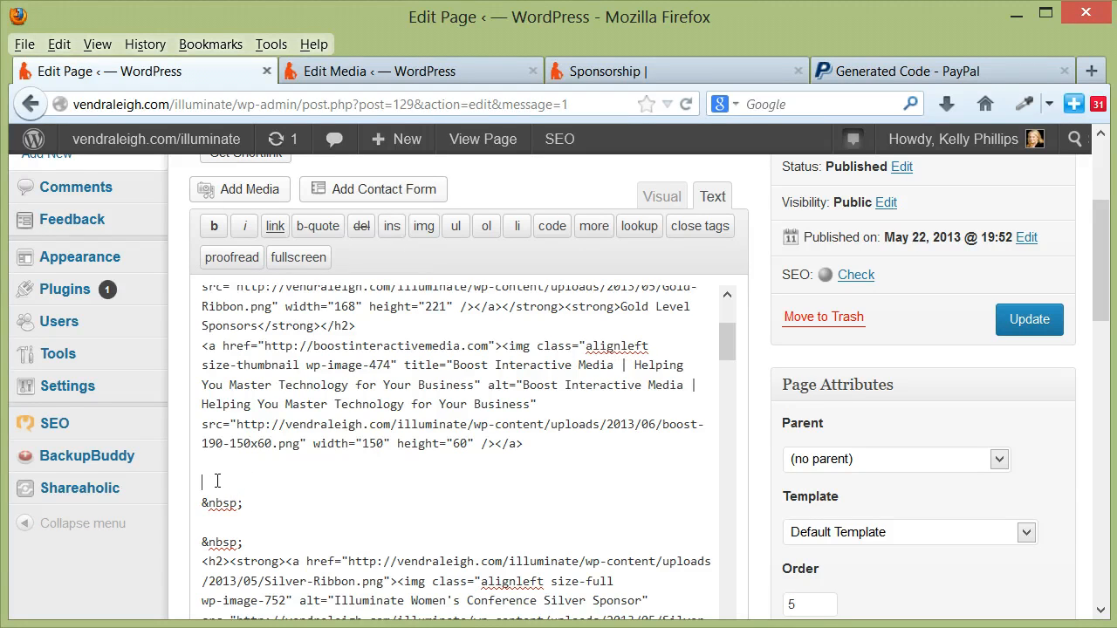
right_click(216, 482)
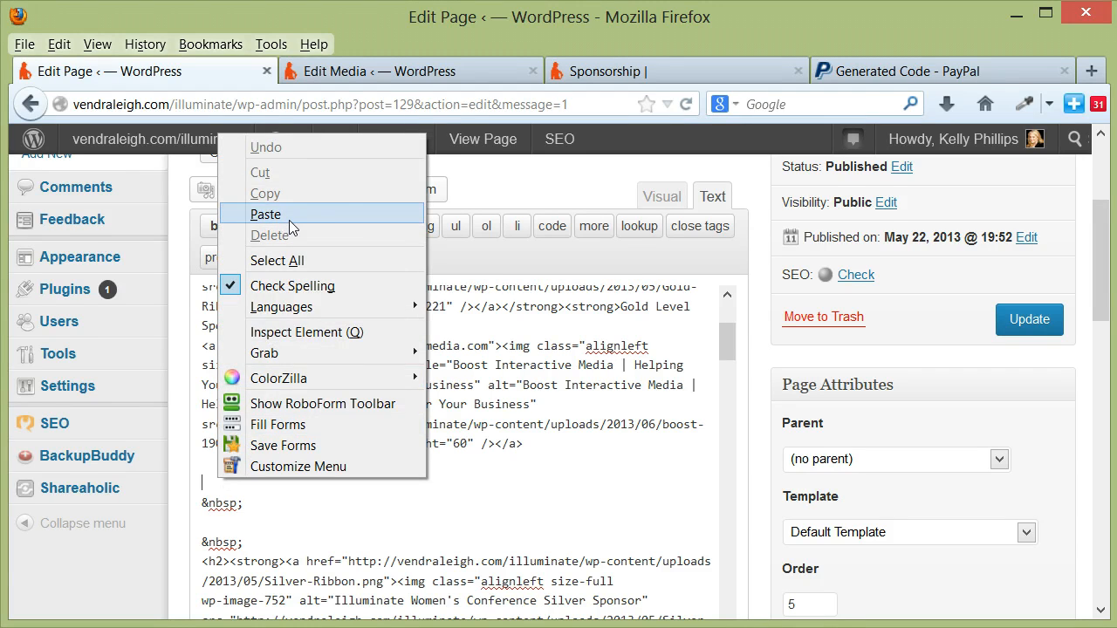
click(265, 213)
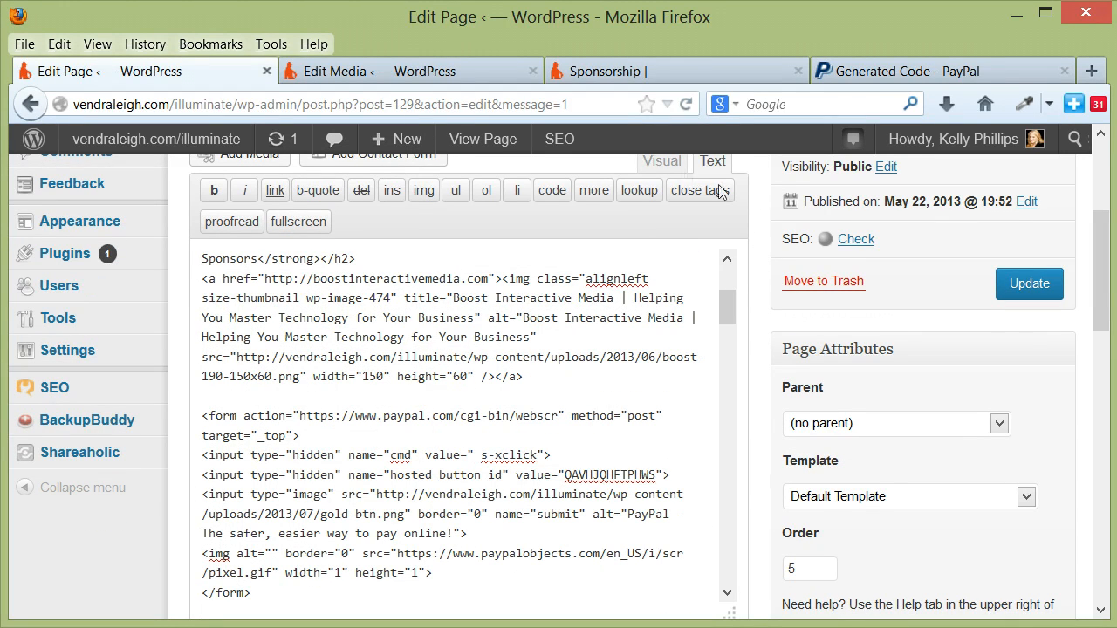
Step: Confirm the Become a Gold Sponsor button shows in Visual view and update the page
click(661, 160)
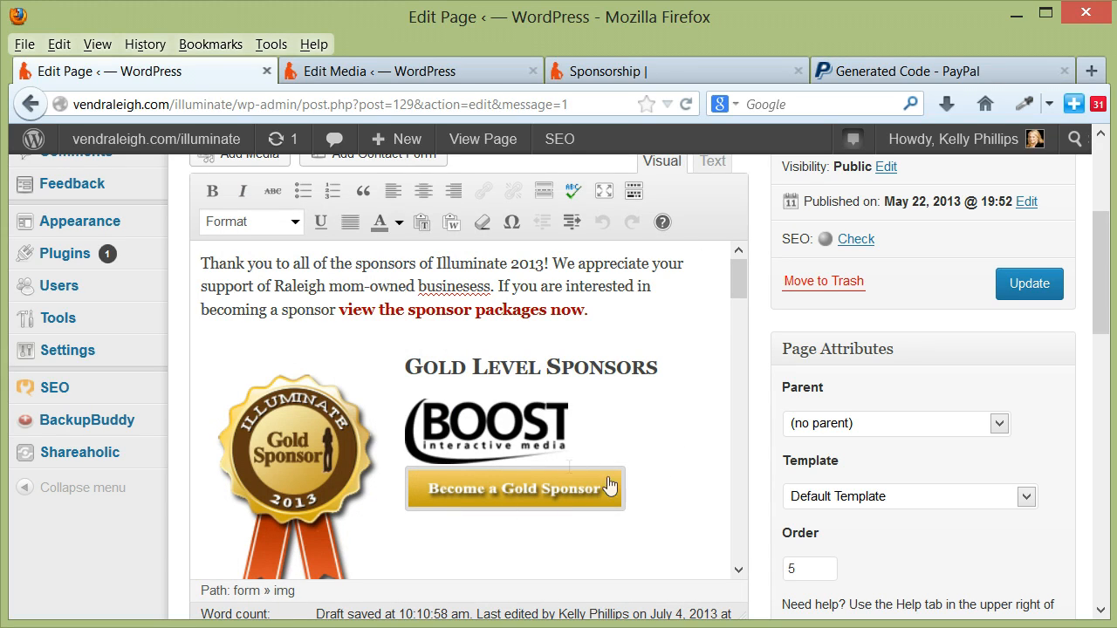
mouse_move(369, 499)
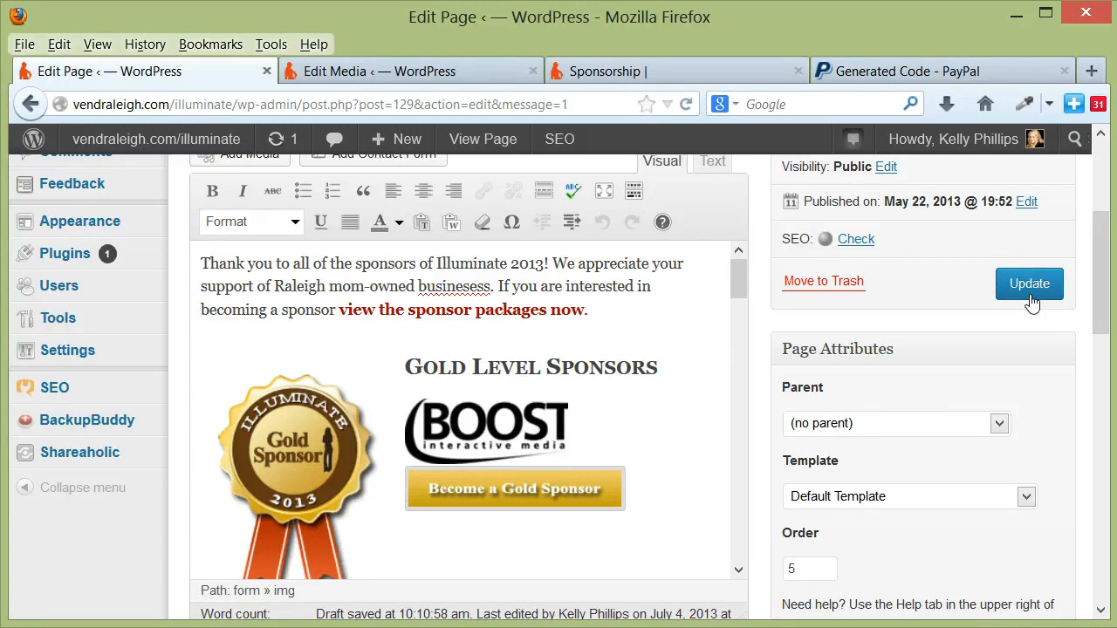
click(1029, 282)
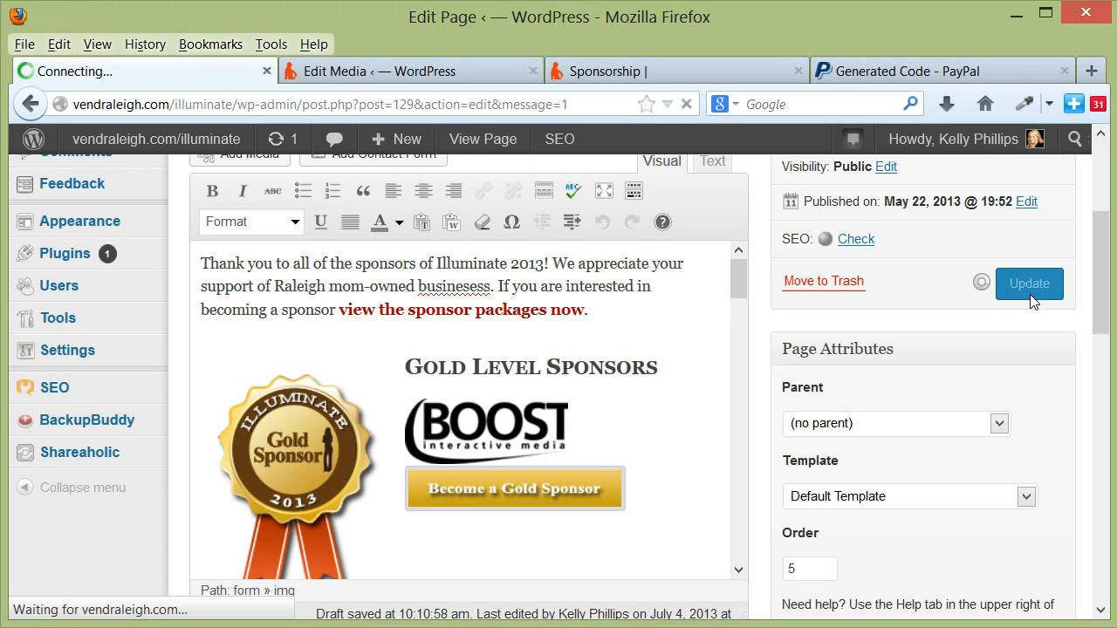
click(1029, 283)
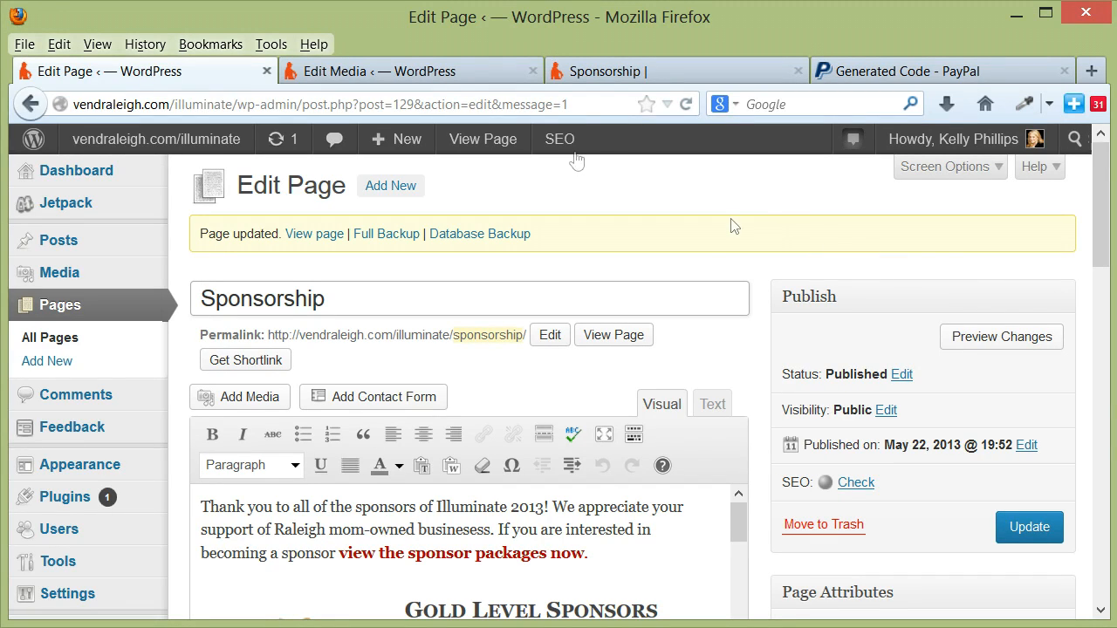
Step: Reload the live Sponsorship page and bring the Gold Level section into view
click(677, 69)
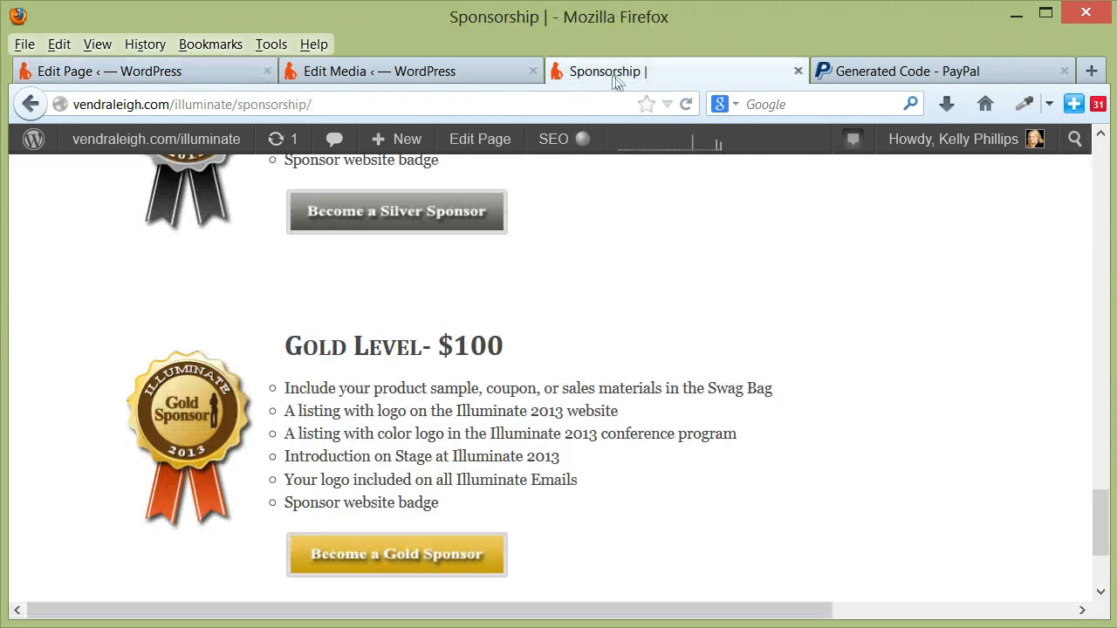
click(686, 105)
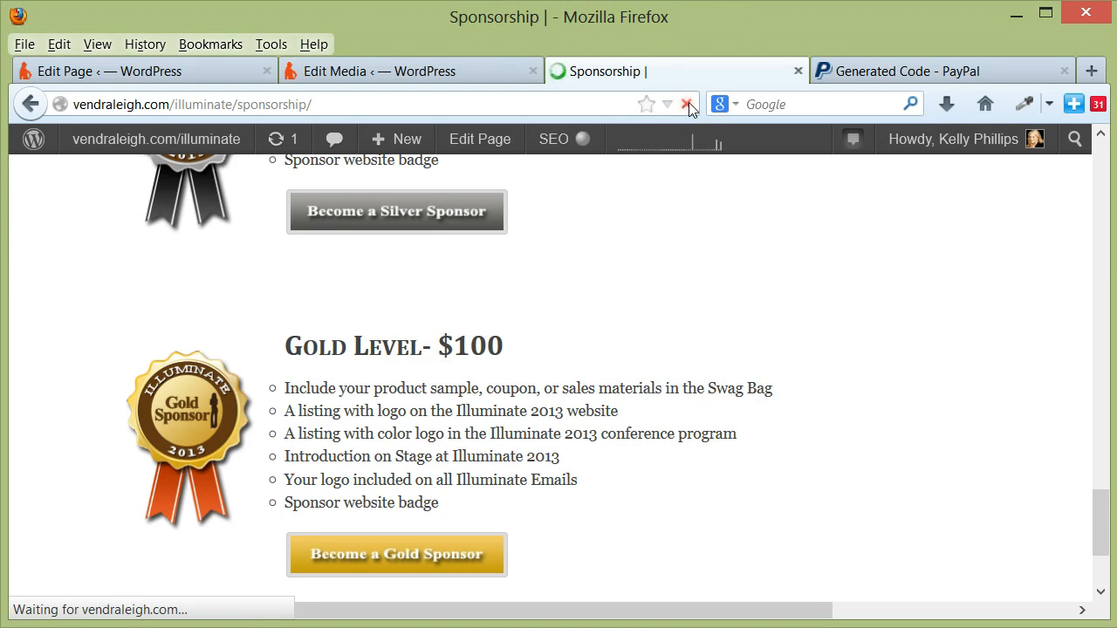
scroll(down, 3)
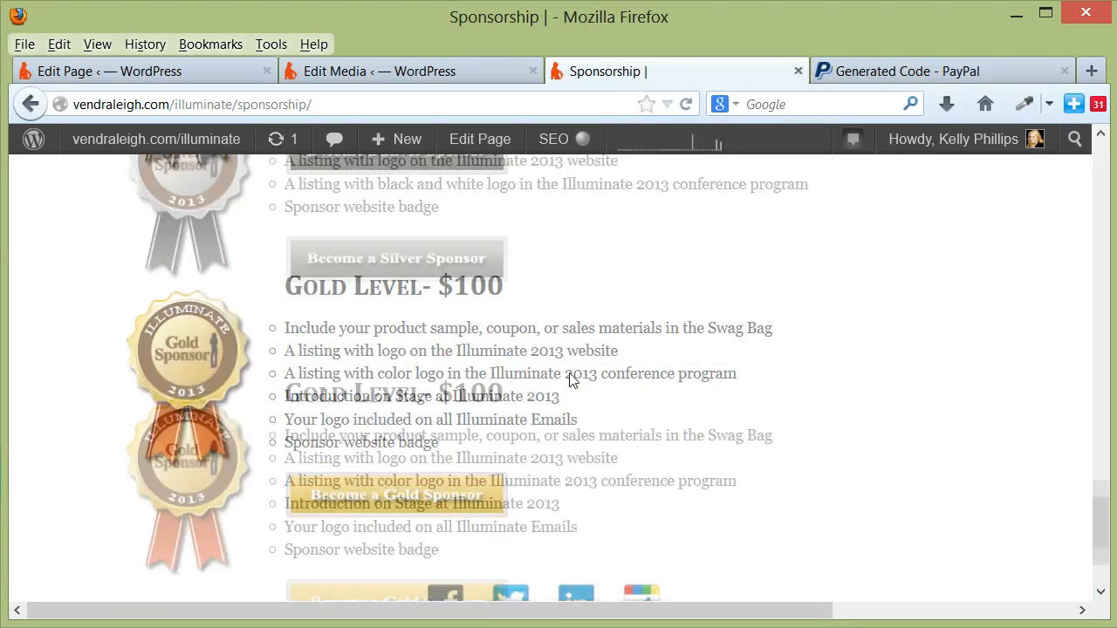
scroll(down, 3)
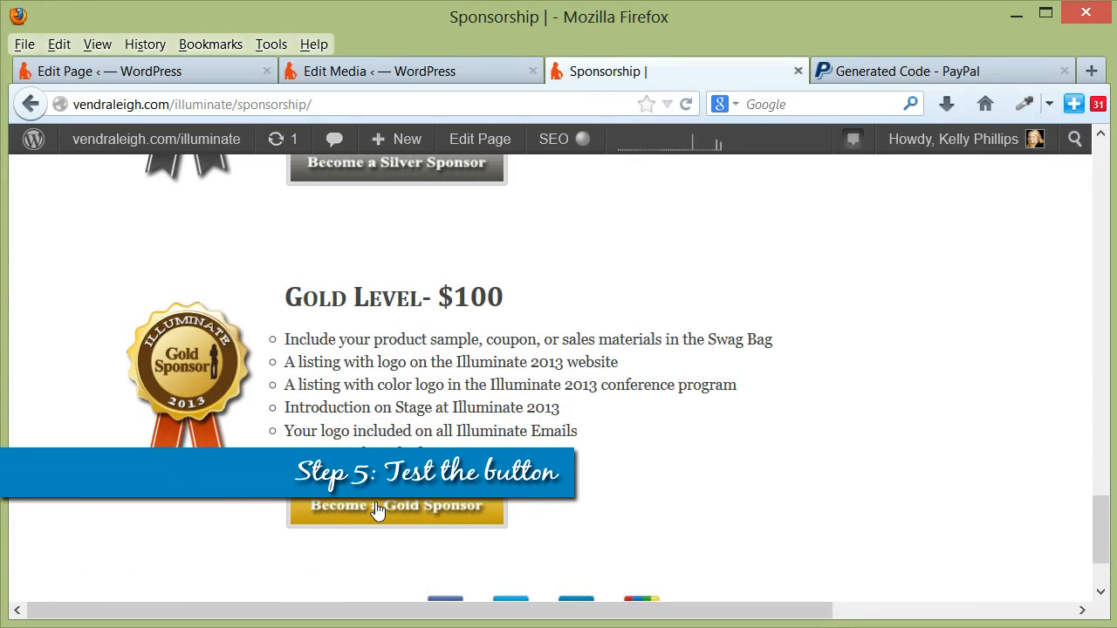
Step: Use the live Become a Gold Sponsor button to reach PayPal checkout for Illuminate Gold Sponsorship at $100.00
click(396, 506)
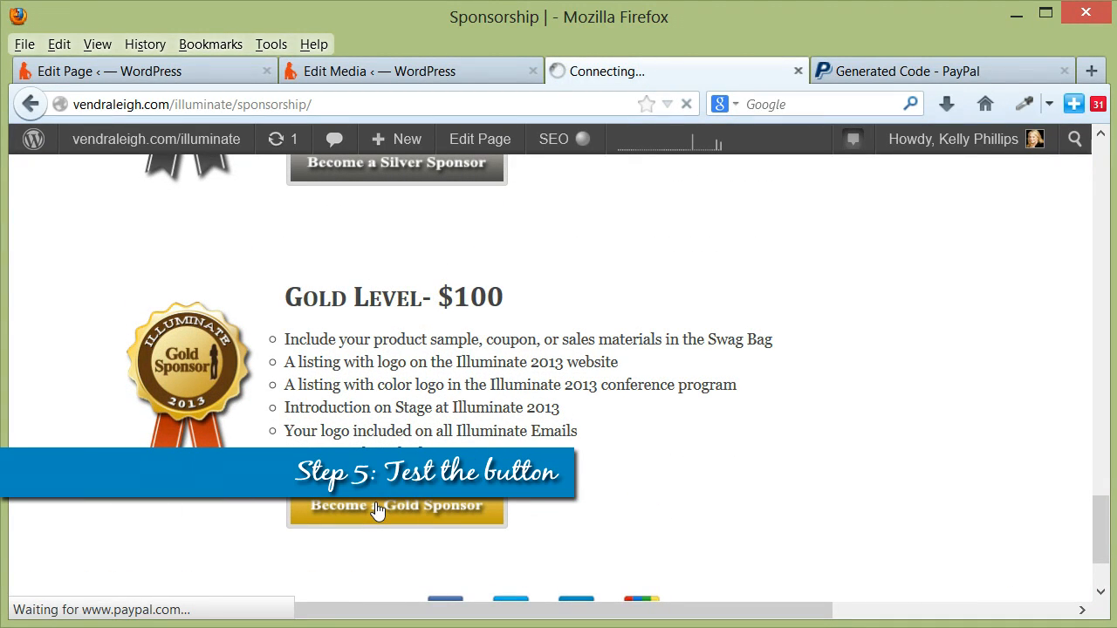
click(396, 506)
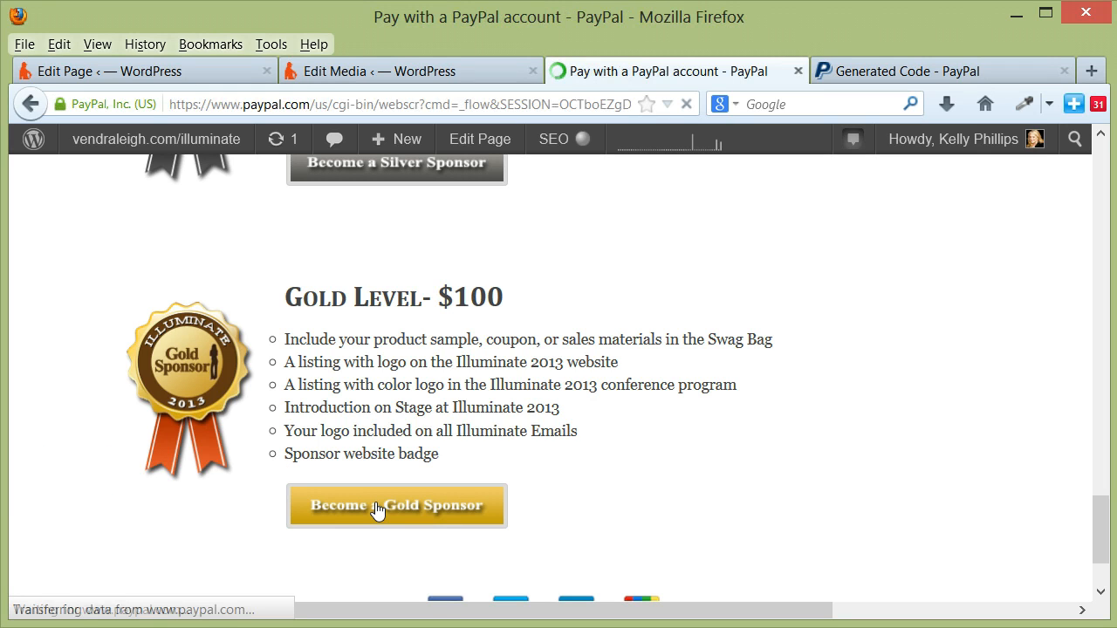
click(396, 506)
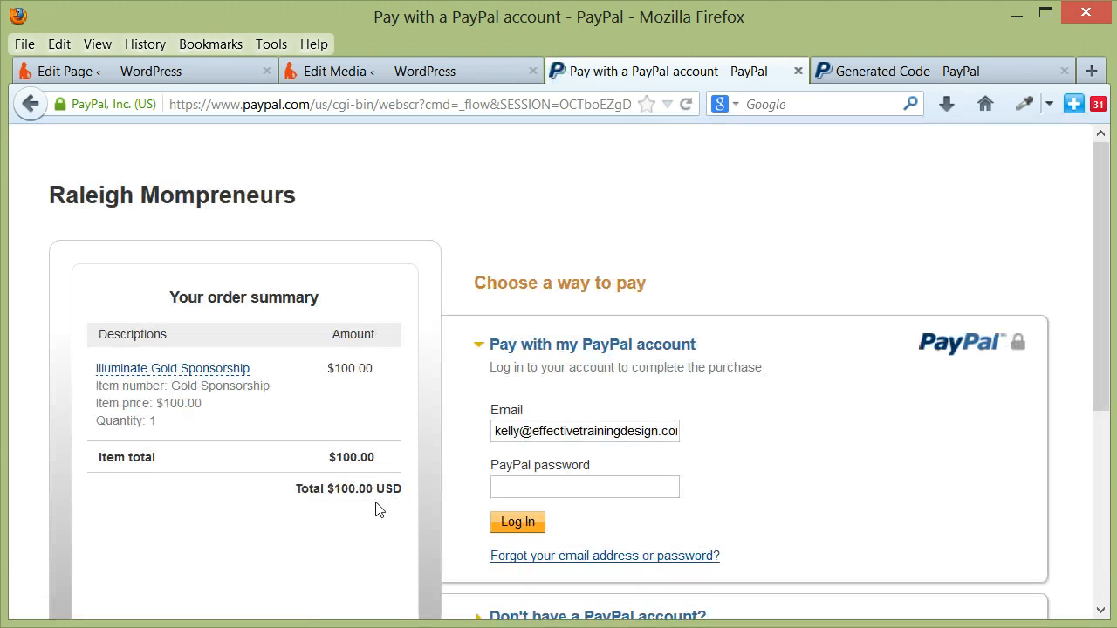